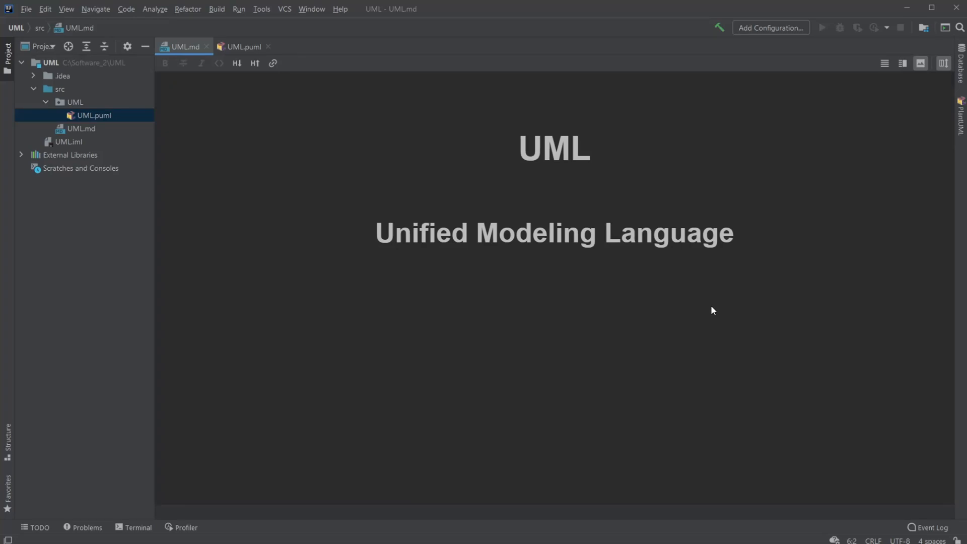
mouse_move(583, 360)
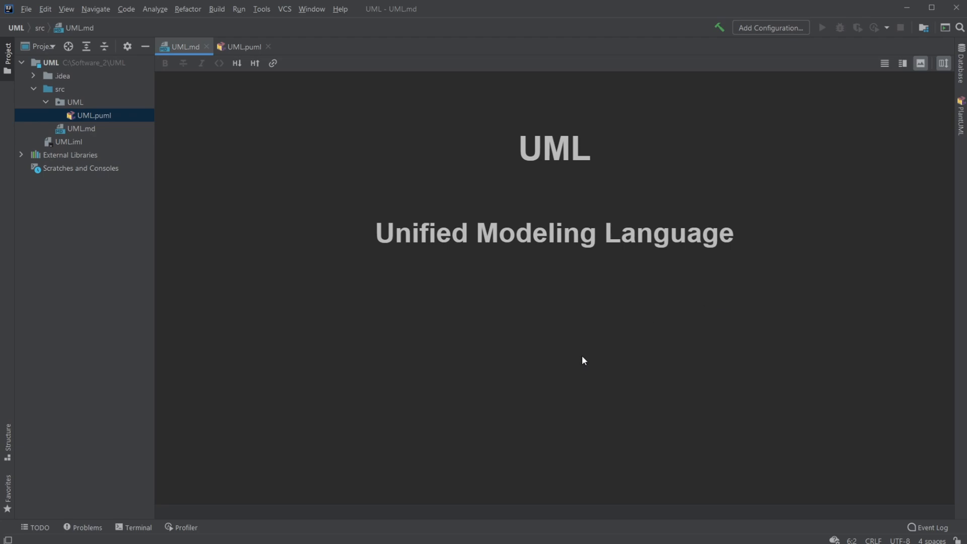
mouse_move(533, 221)
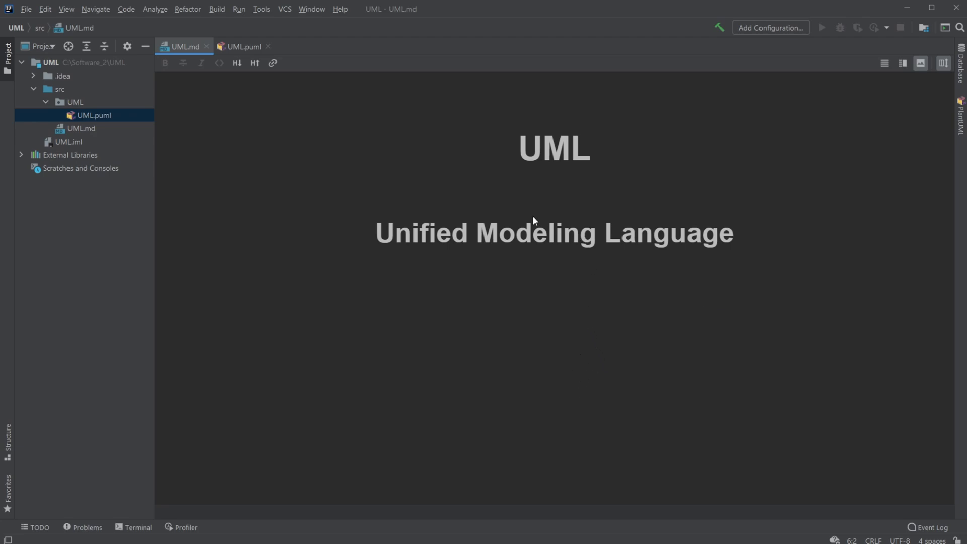
mouse_move(523, 211)
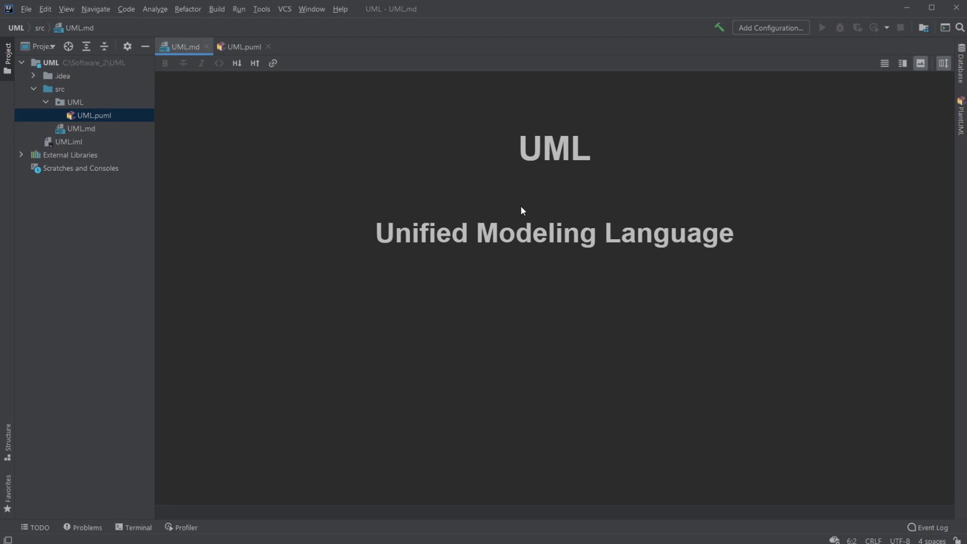
mouse_move(445, 209)
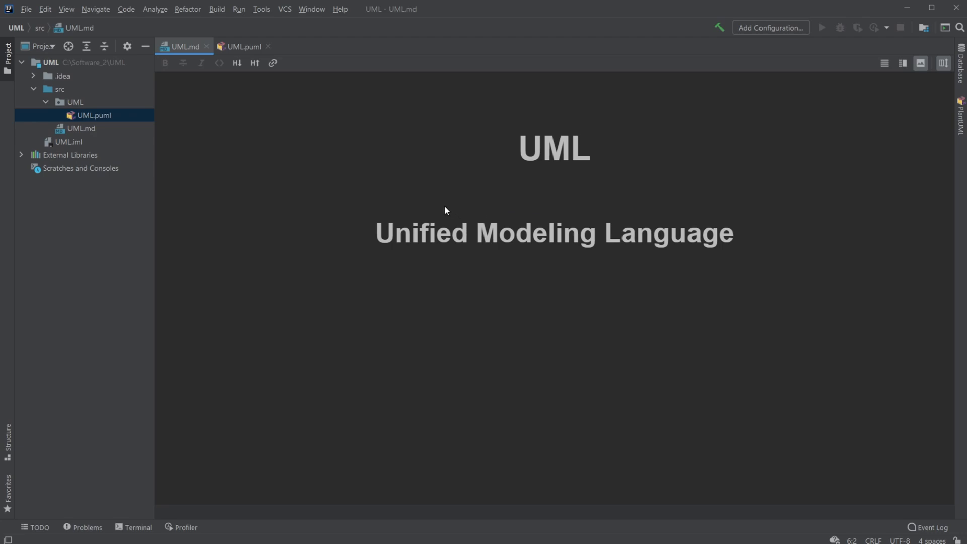
mouse_move(482, 242)
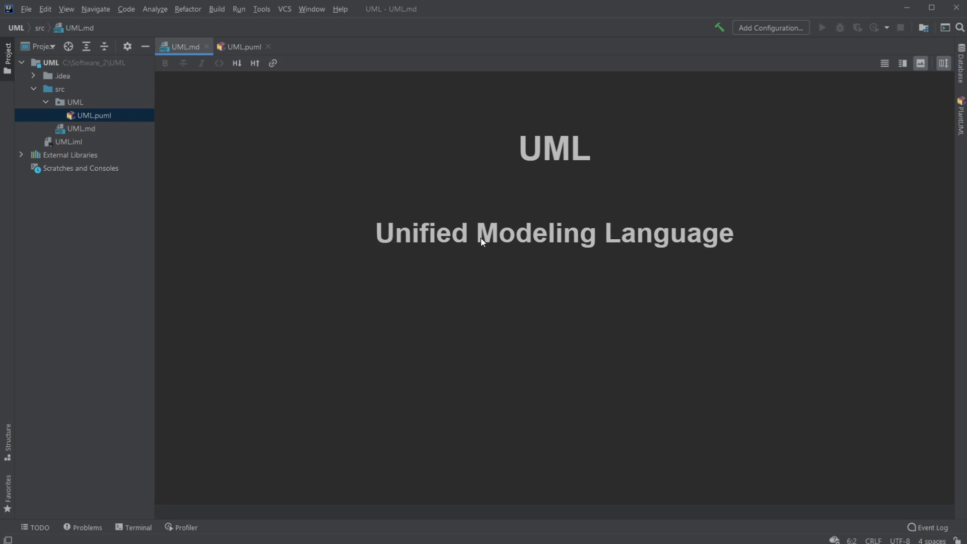
mouse_move(534, 269)
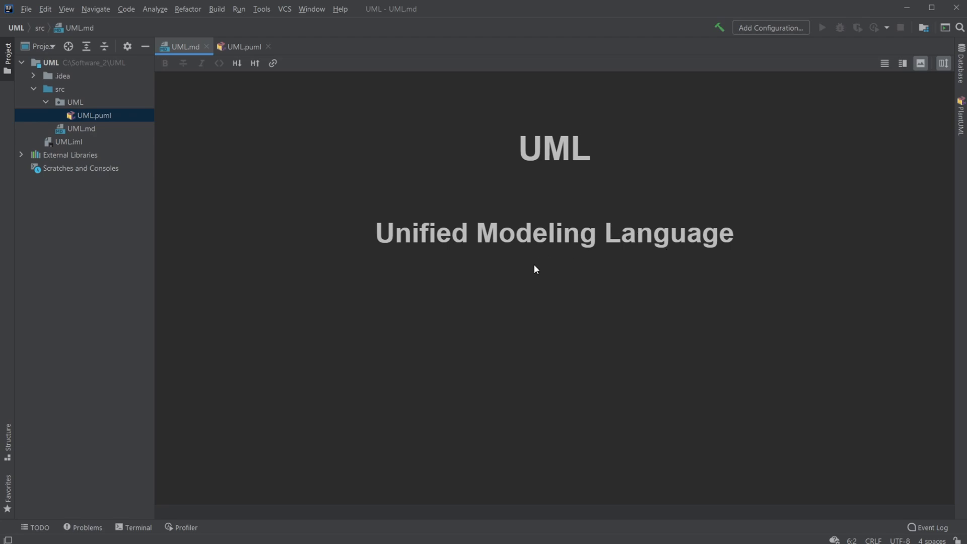
mouse_move(266, 236)
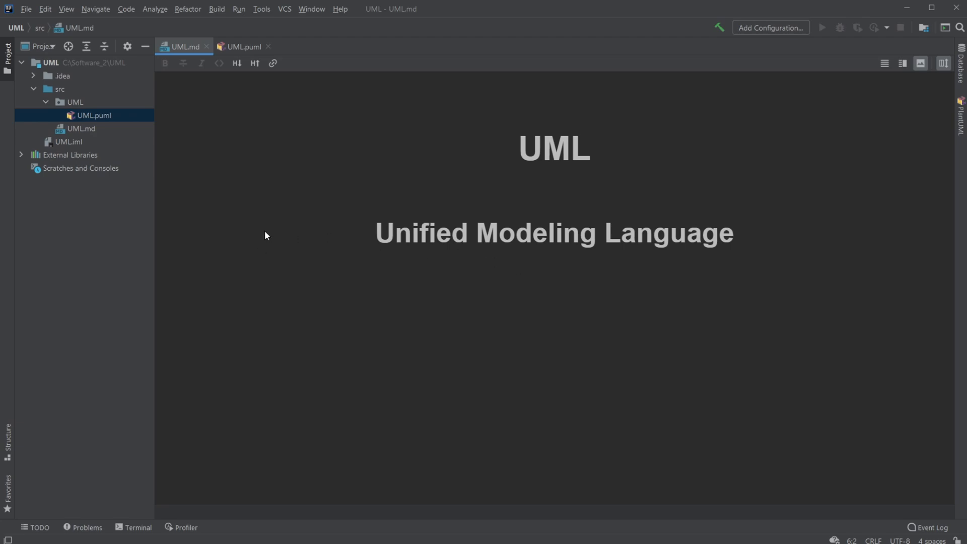
mouse_move(379, 190)
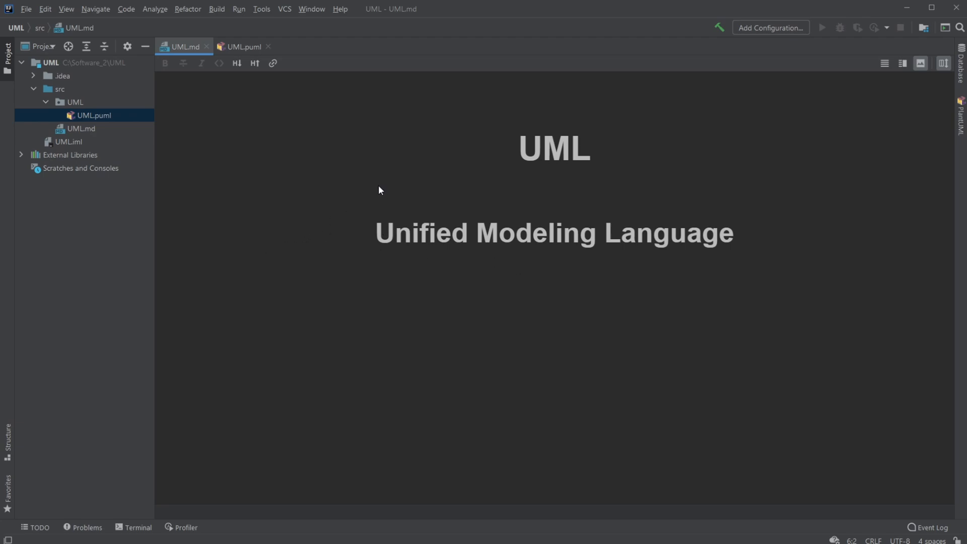
mouse_move(386, 193)
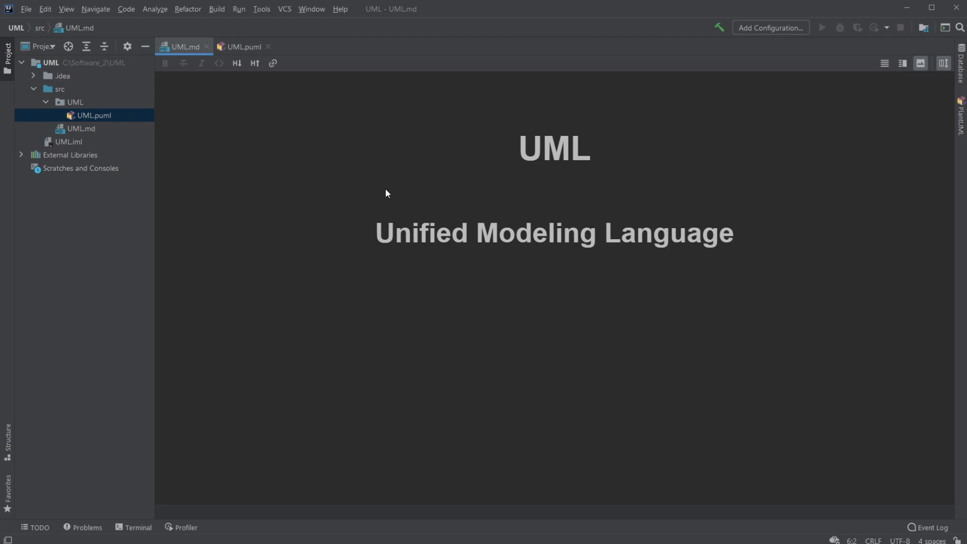
mouse_move(270, 214)
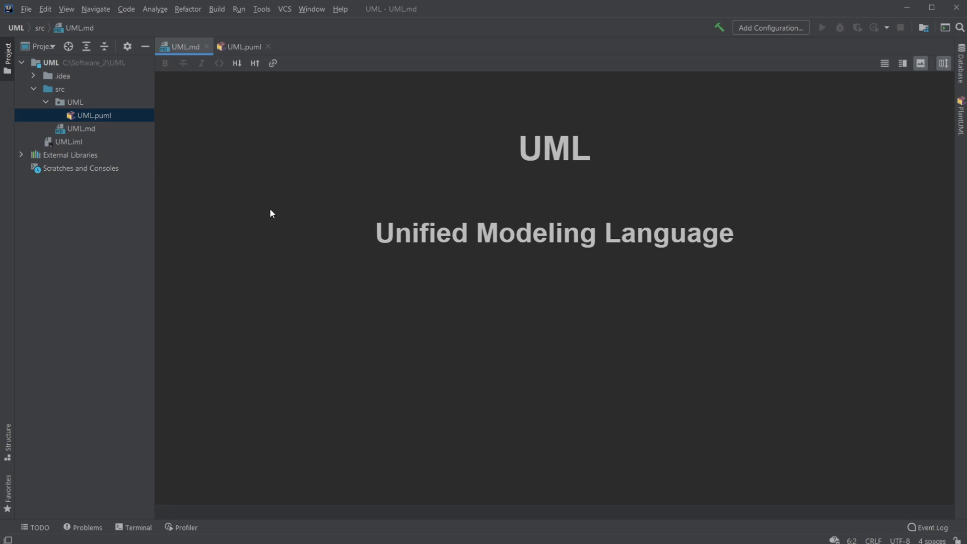
Step: In UML.puml, add an empty class Dog{} and open its body with a new line
click(244, 47)
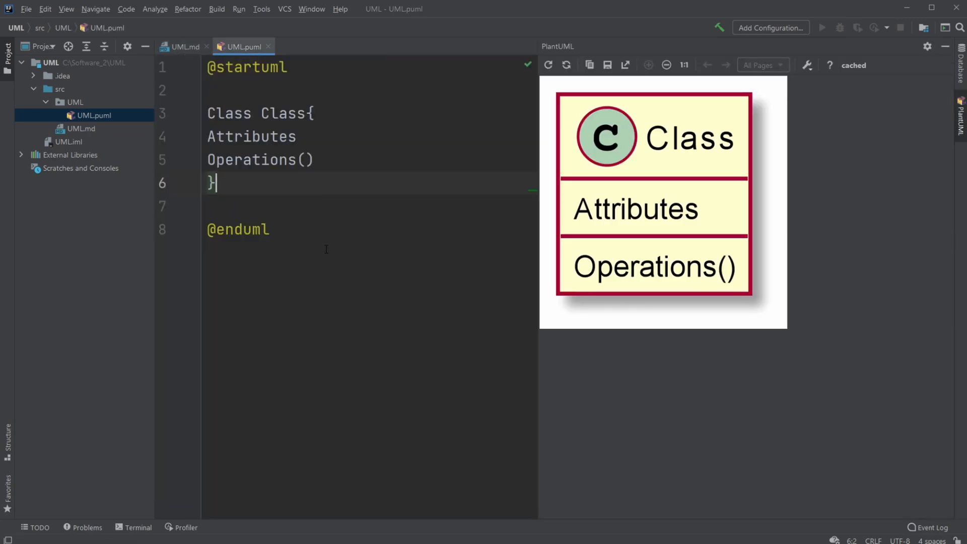
mouse_move(355, 220)
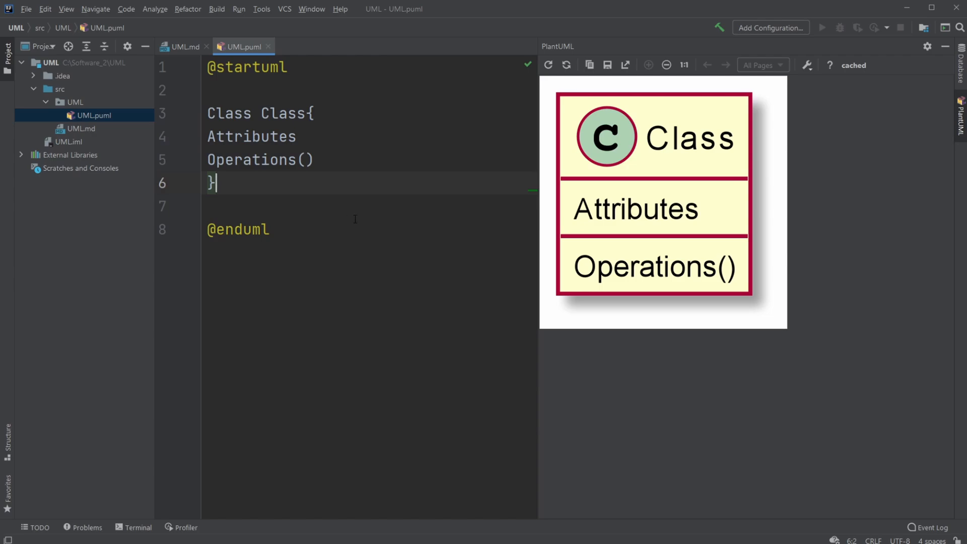
mouse_move(606, 273)
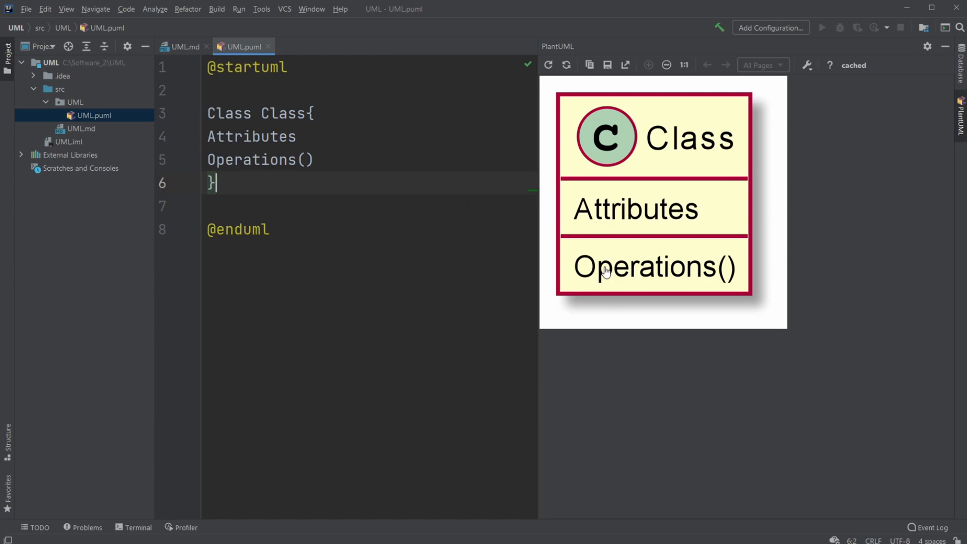
mouse_move(696, 245)
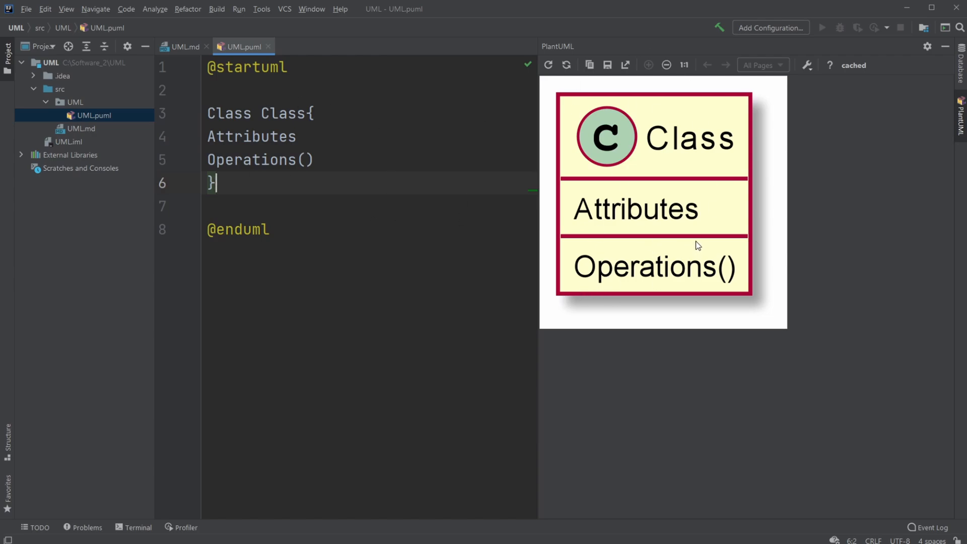
mouse_move(663, 285)
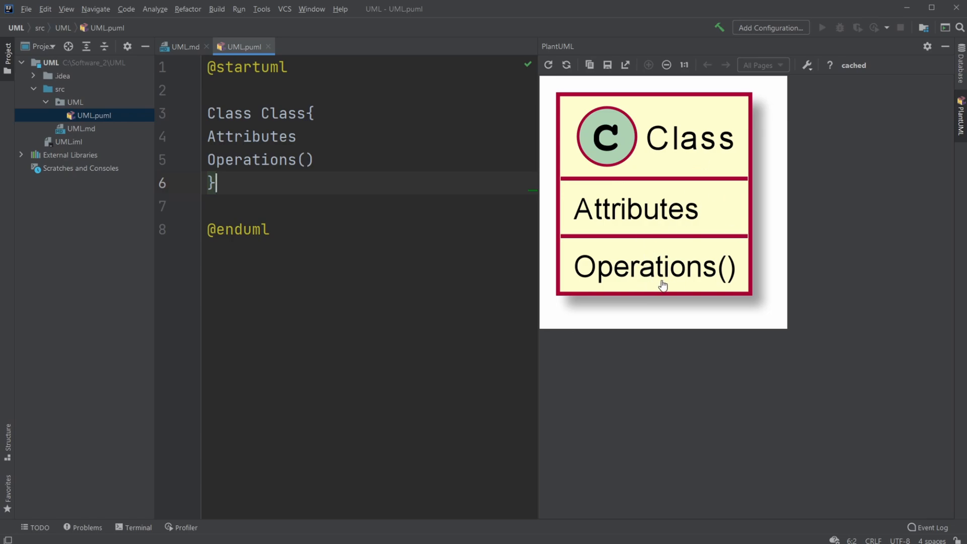
mouse_move(370, 269)
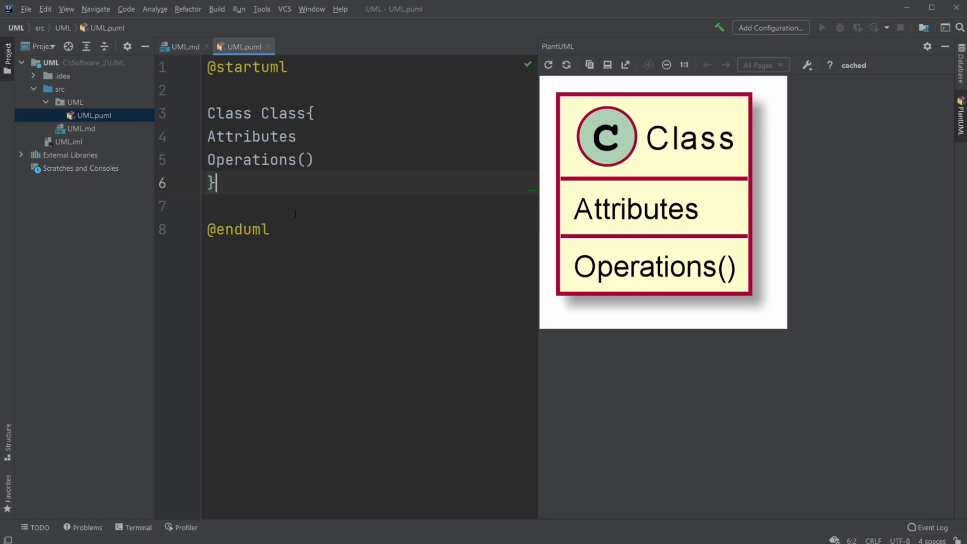
mouse_move(308, 44)
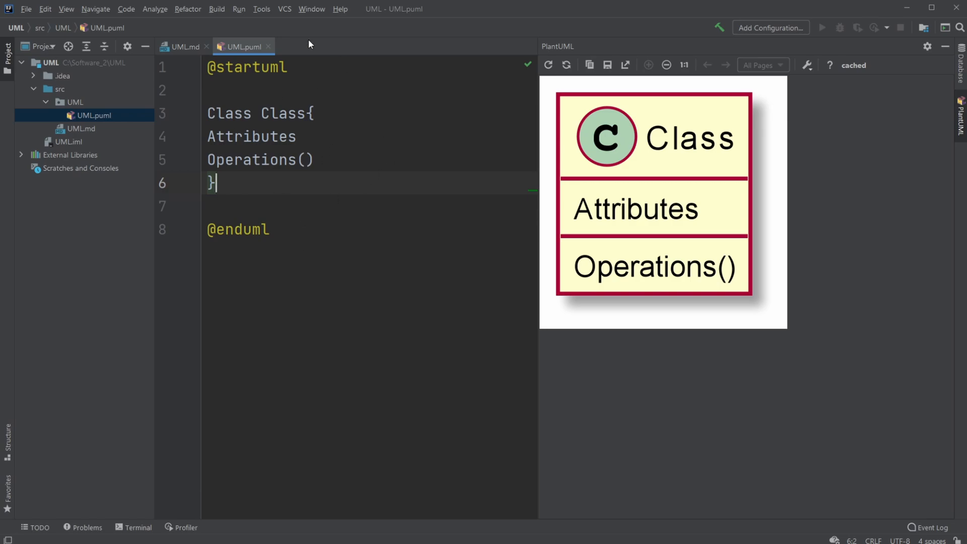
mouse_move(440, 273)
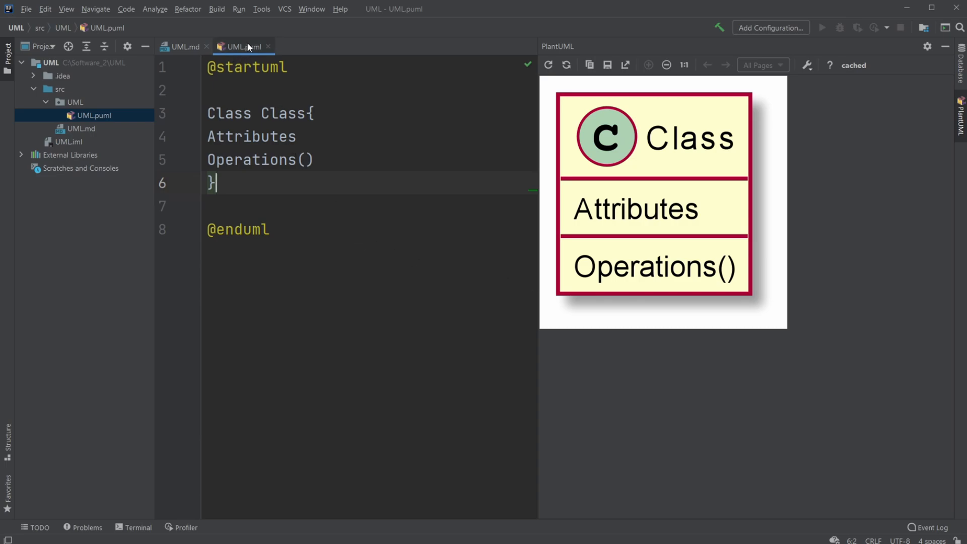
mouse_move(585, 284)
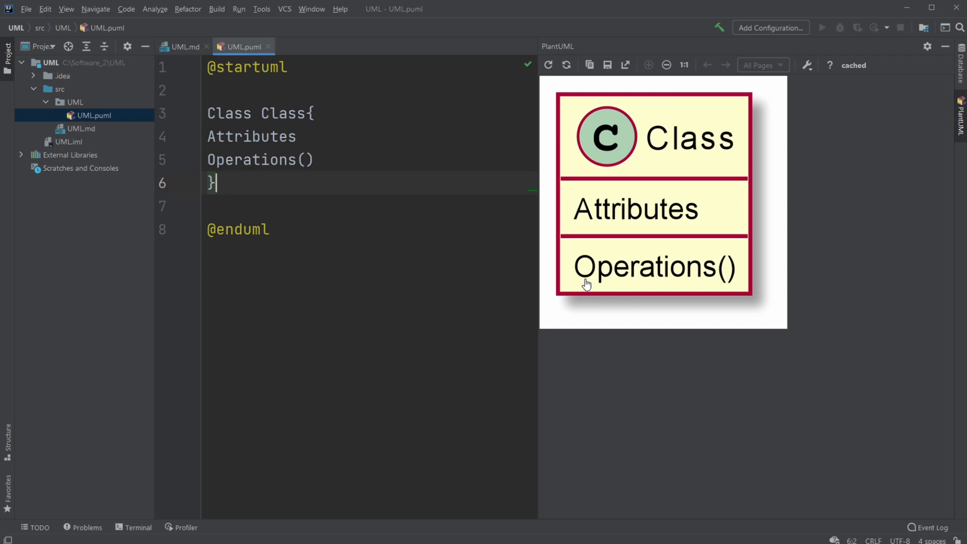
mouse_move(575, 321)
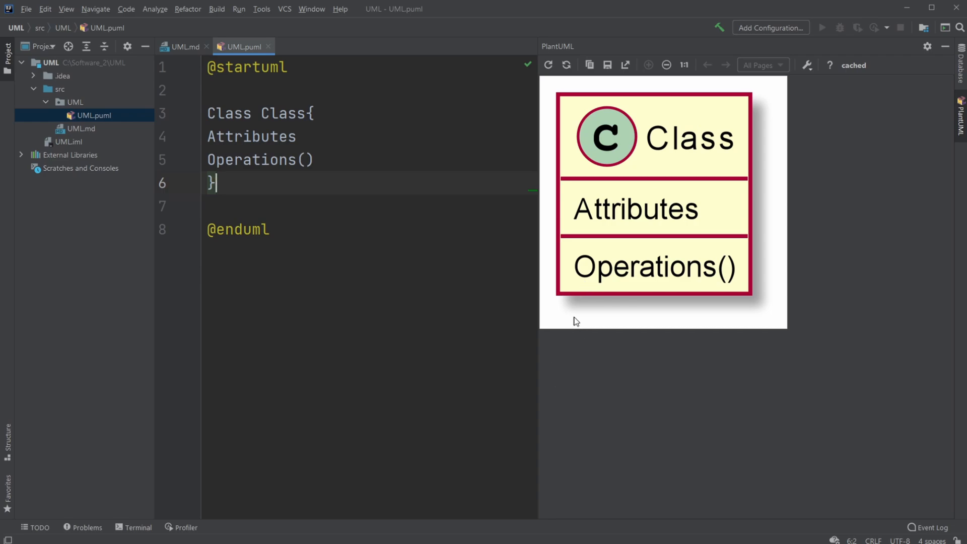
mouse_move(597, 213)
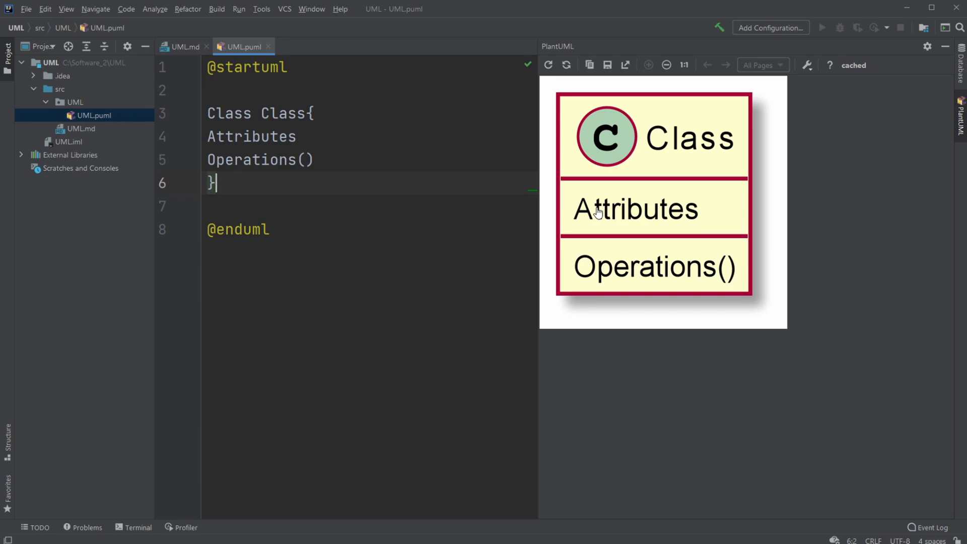
mouse_move(523, 238)
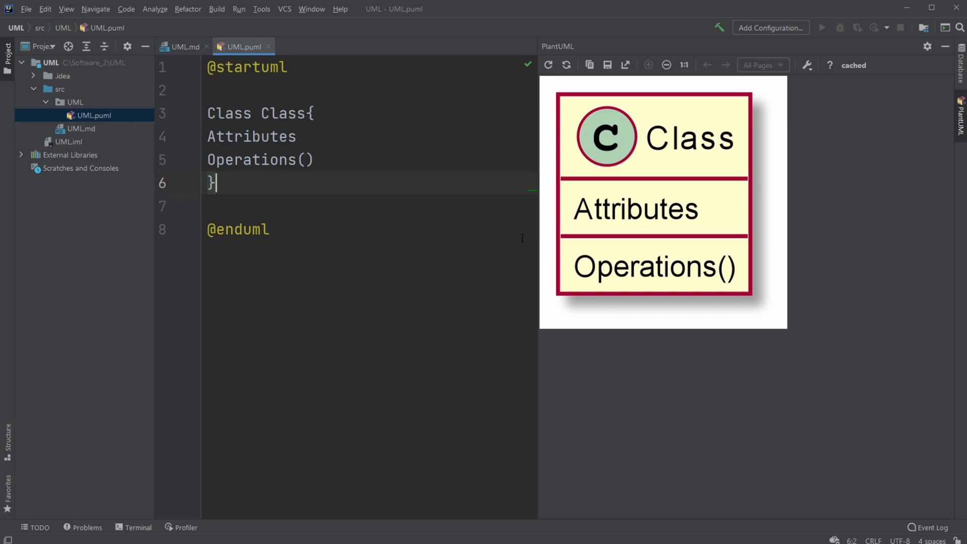
mouse_move(671, 209)
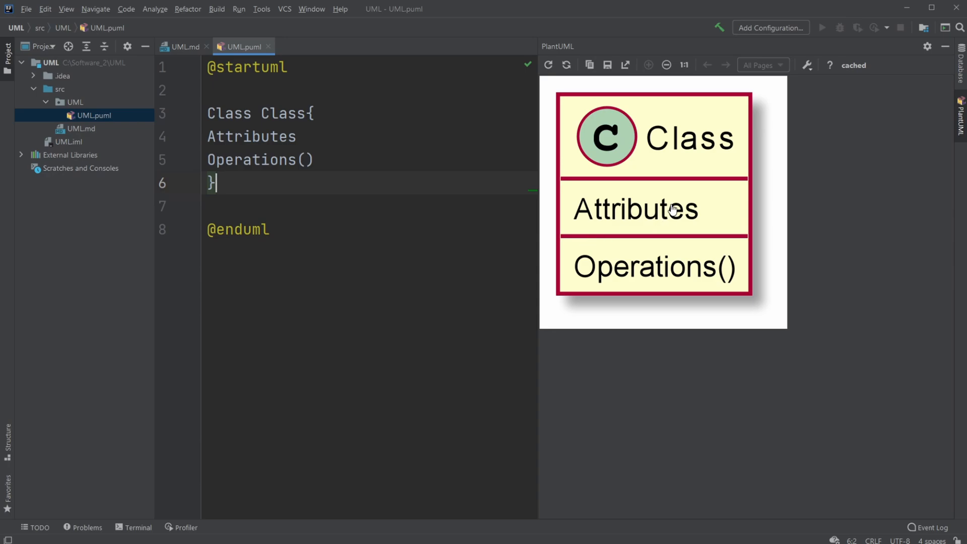
mouse_move(563, 265)
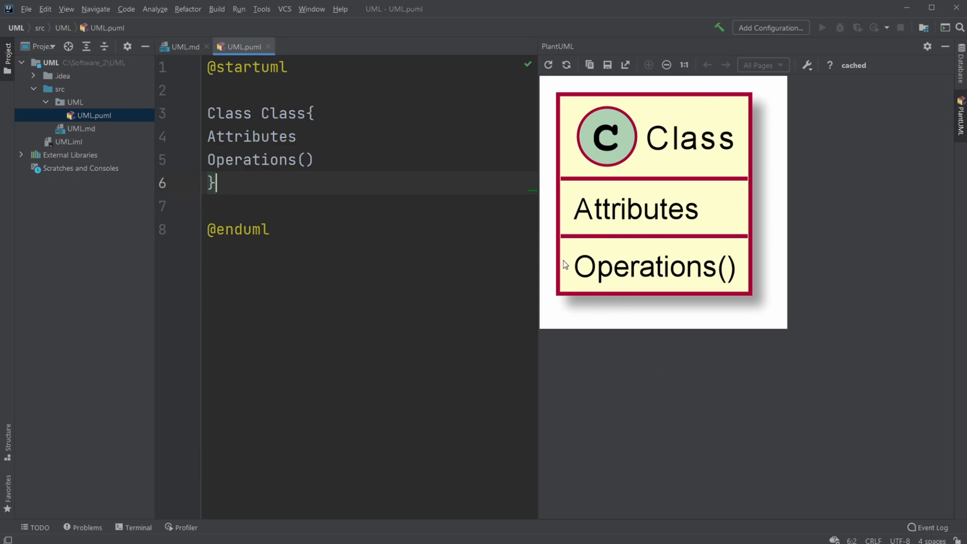
mouse_move(391, 221)
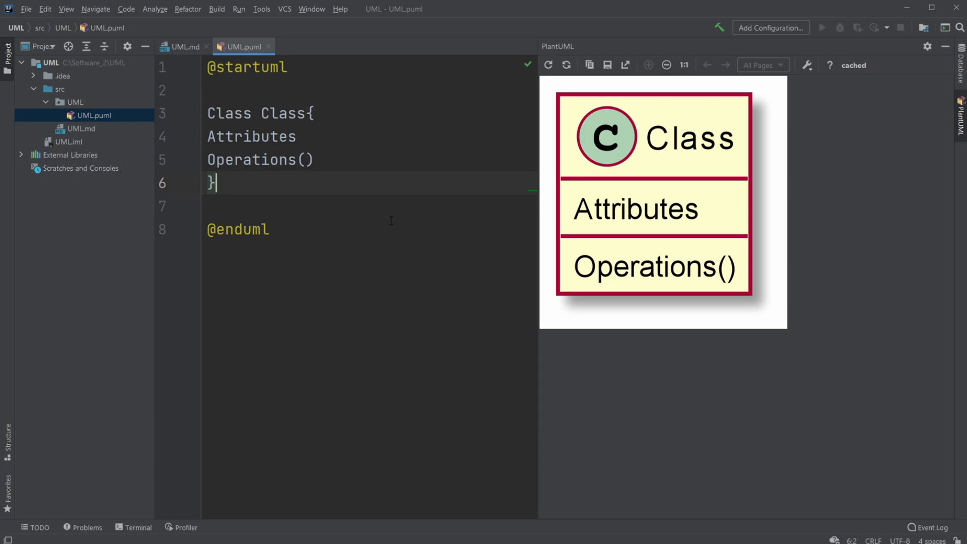
mouse_move(643, 124)
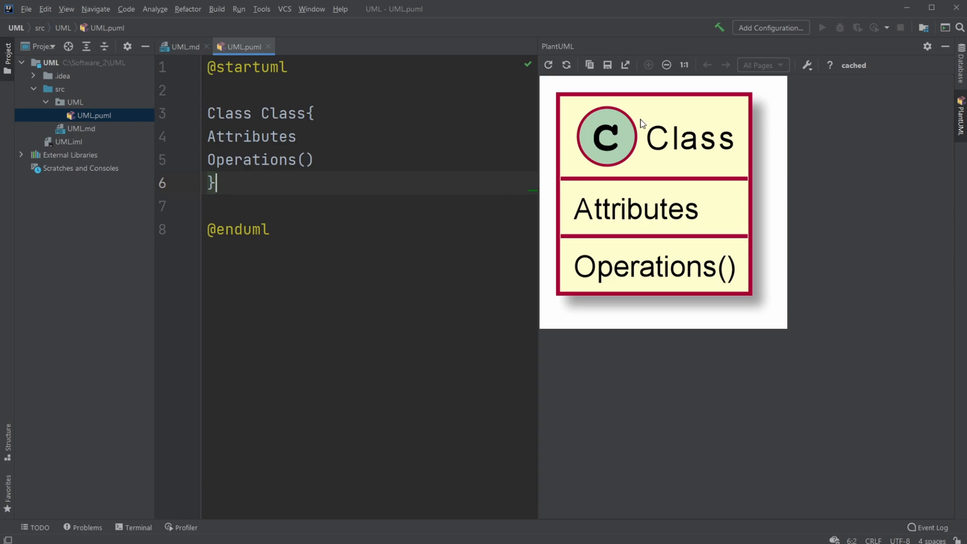
mouse_move(398, 222)
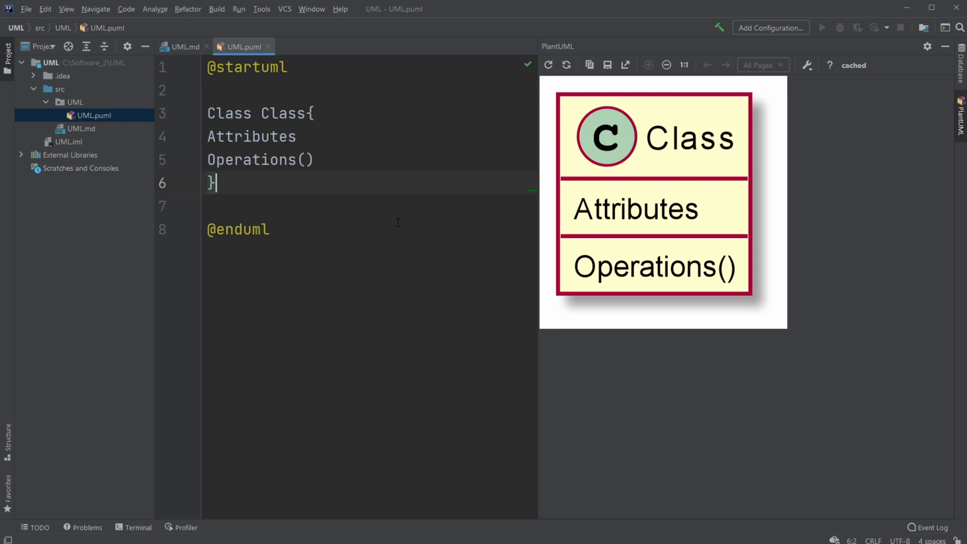
mouse_move(660, 135)
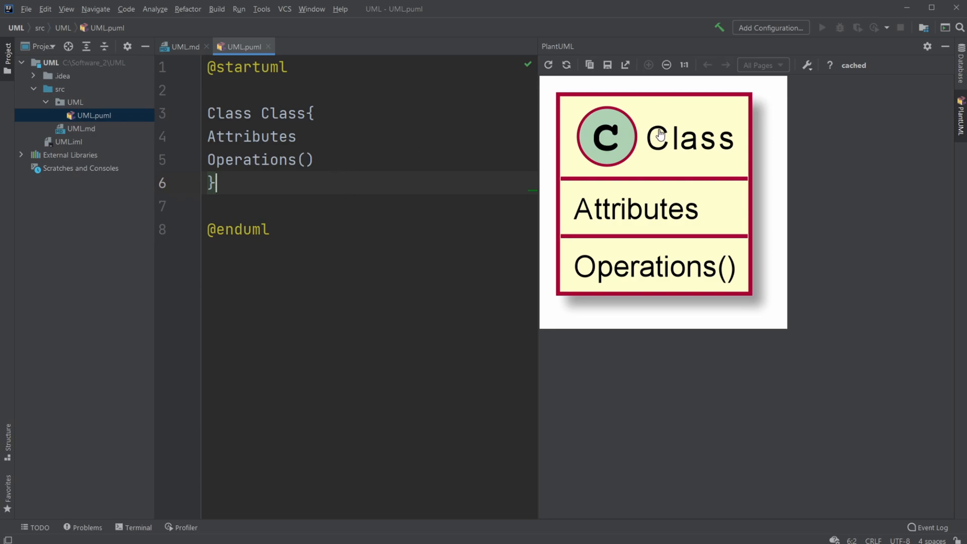
mouse_move(544, 186)
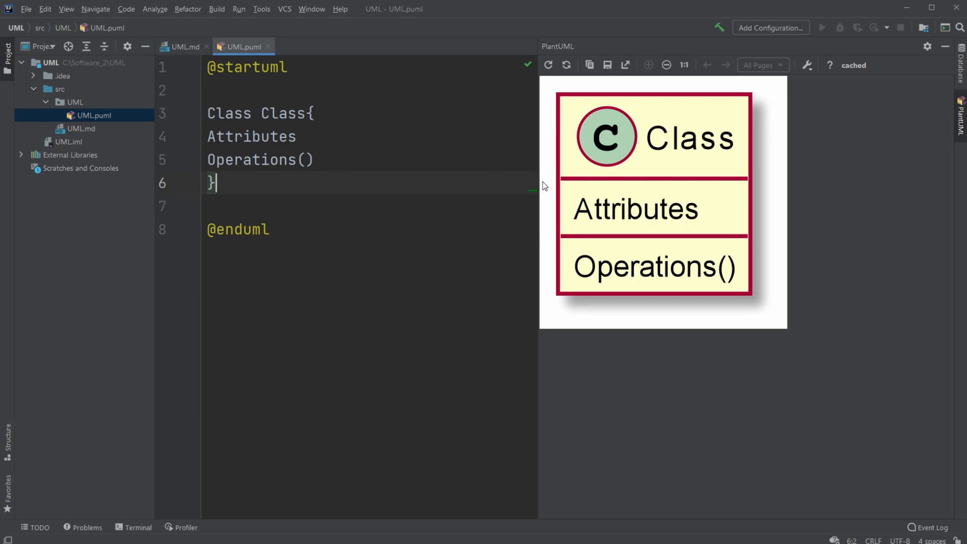
mouse_move(644, 240)
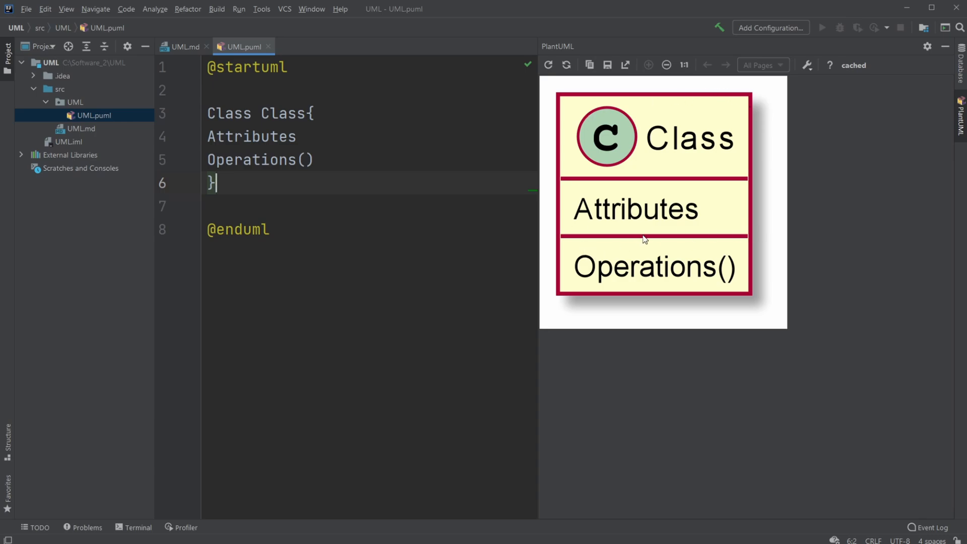
mouse_move(607, 188)
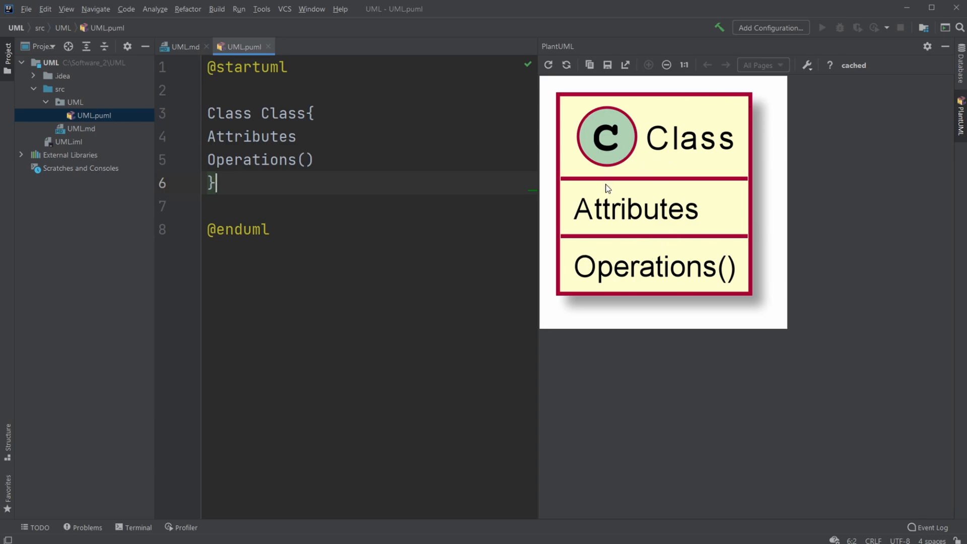
mouse_move(514, 248)
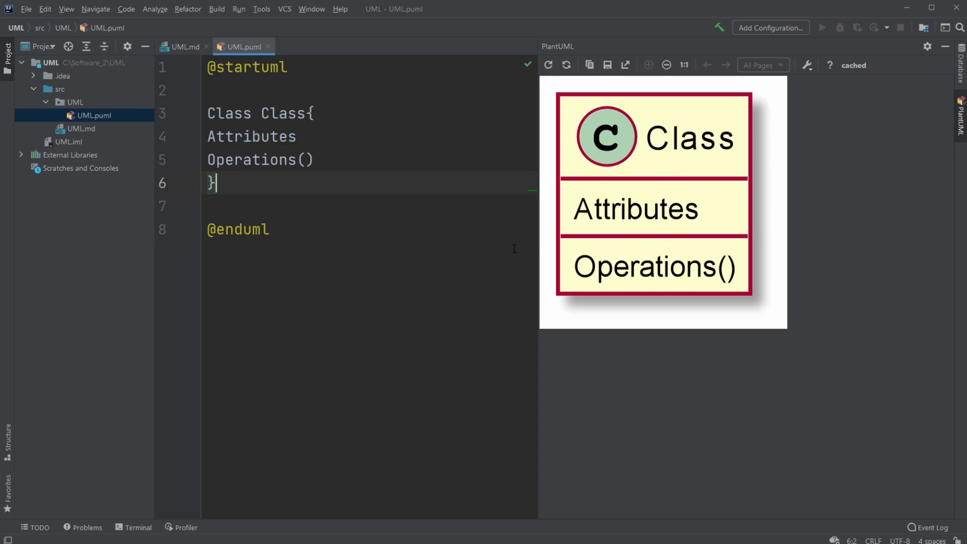
mouse_move(540, 244)
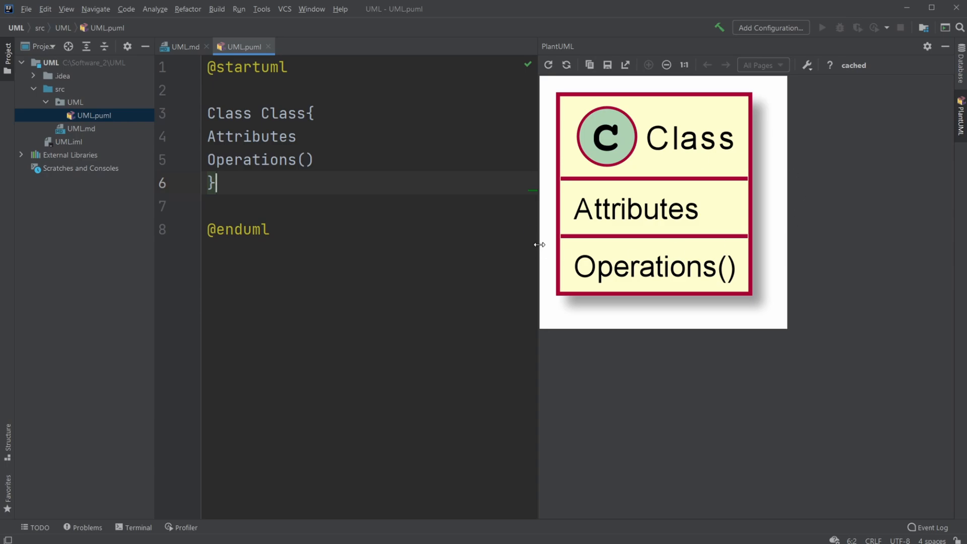
mouse_move(305, 248)
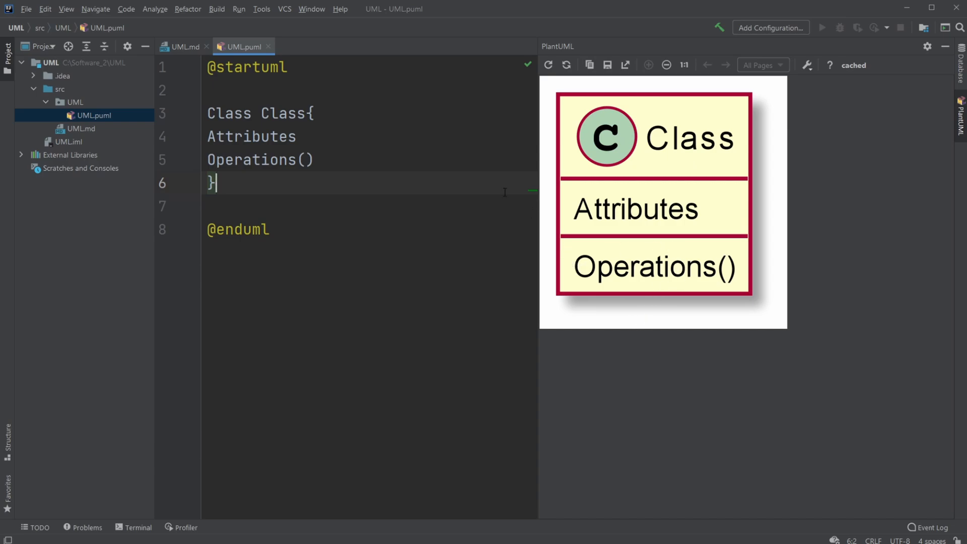
mouse_move(598, 347)
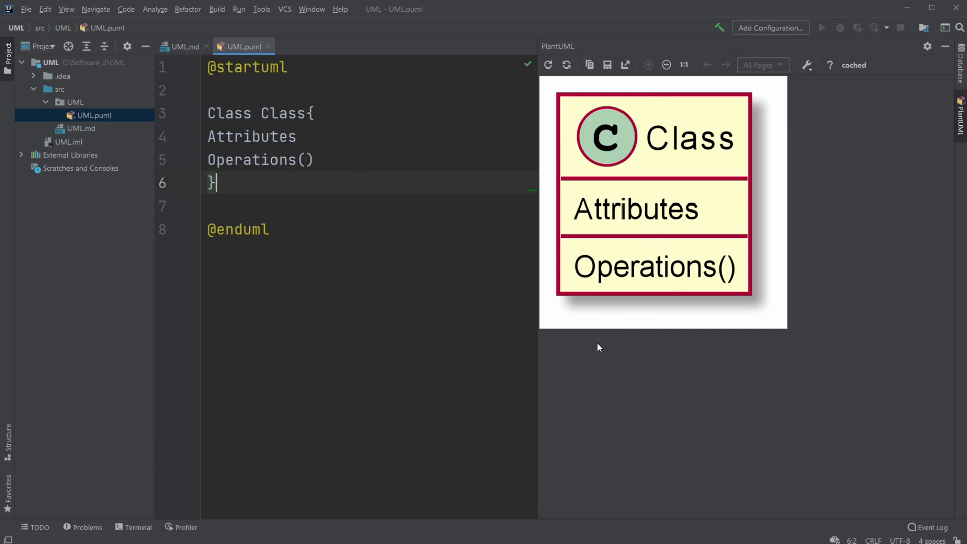
mouse_move(758, 122)
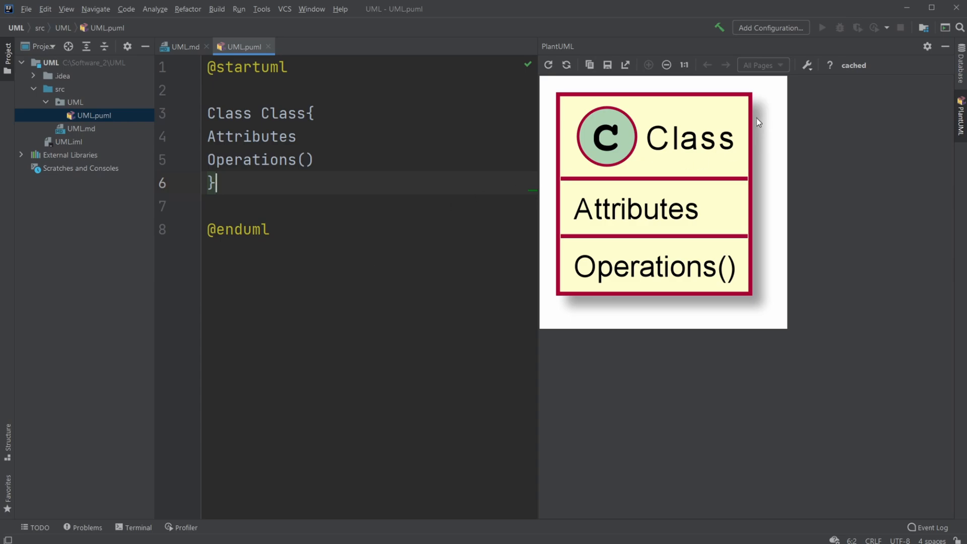
mouse_move(312, 201)
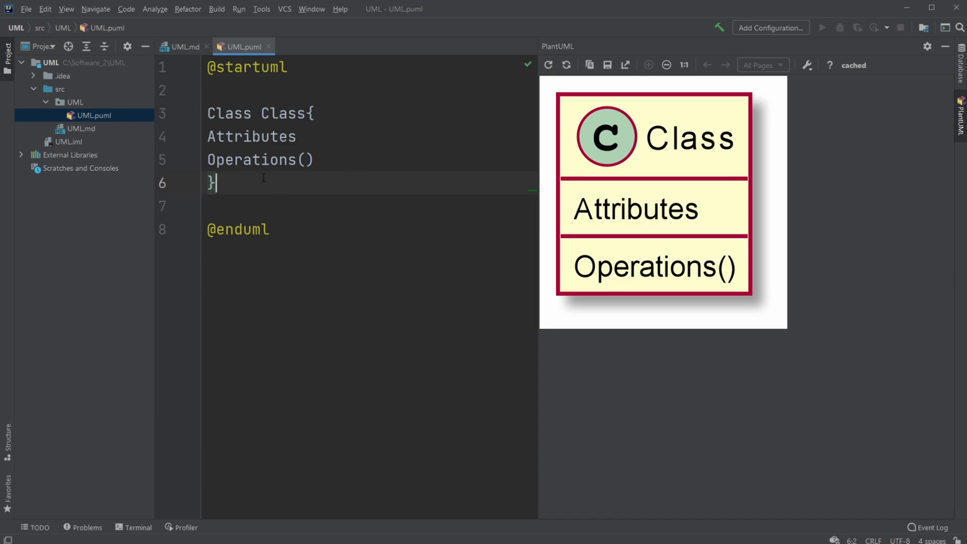
mouse_move(675, 154)
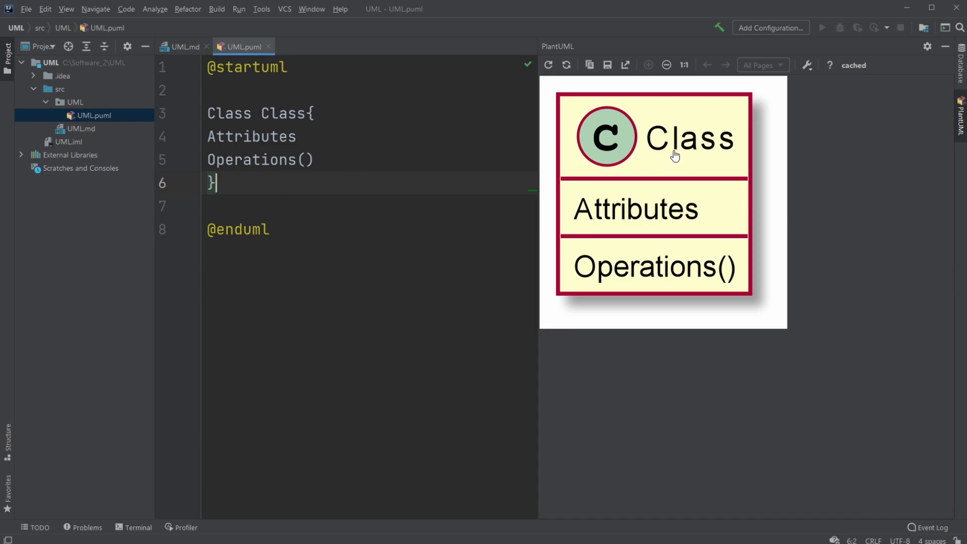
mouse_move(608, 304)
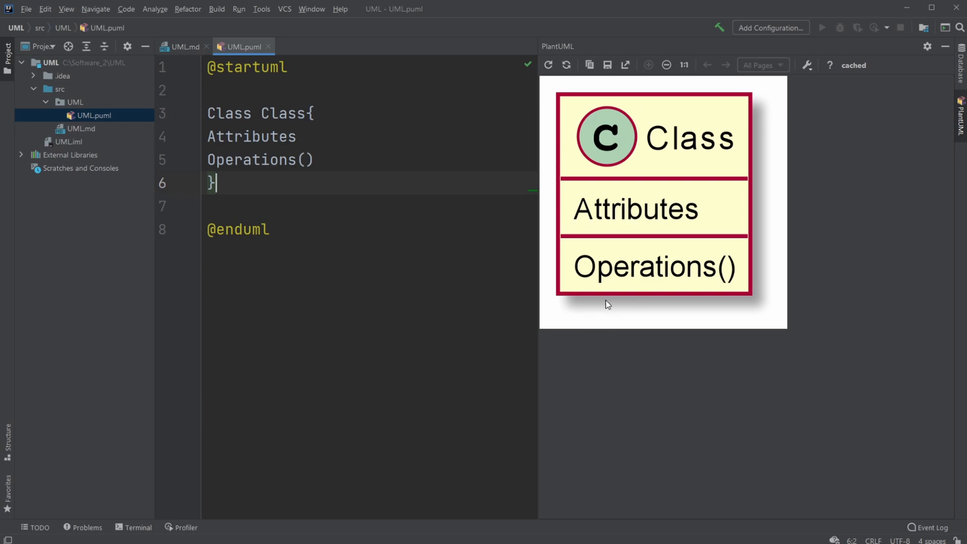
mouse_move(670, 233)
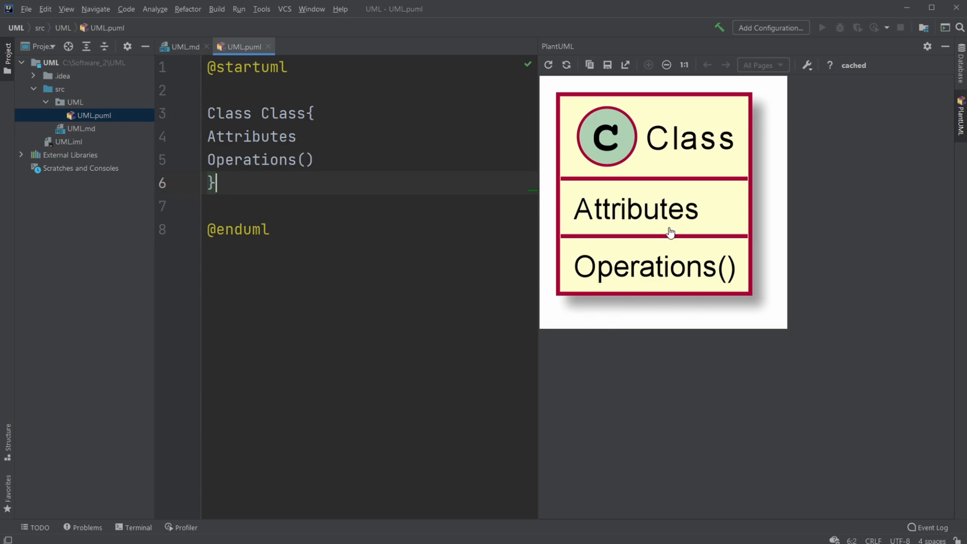
mouse_move(421, 212)
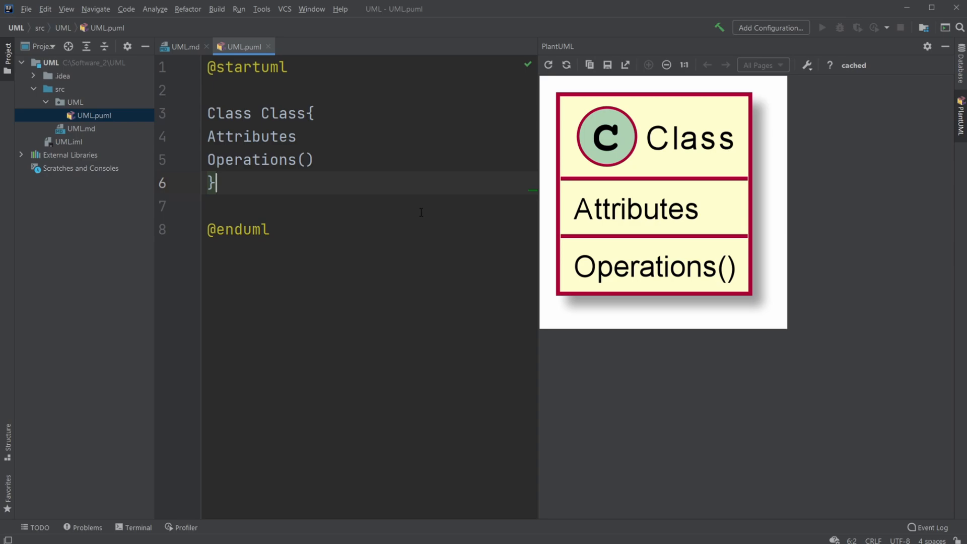
mouse_move(585, 303)
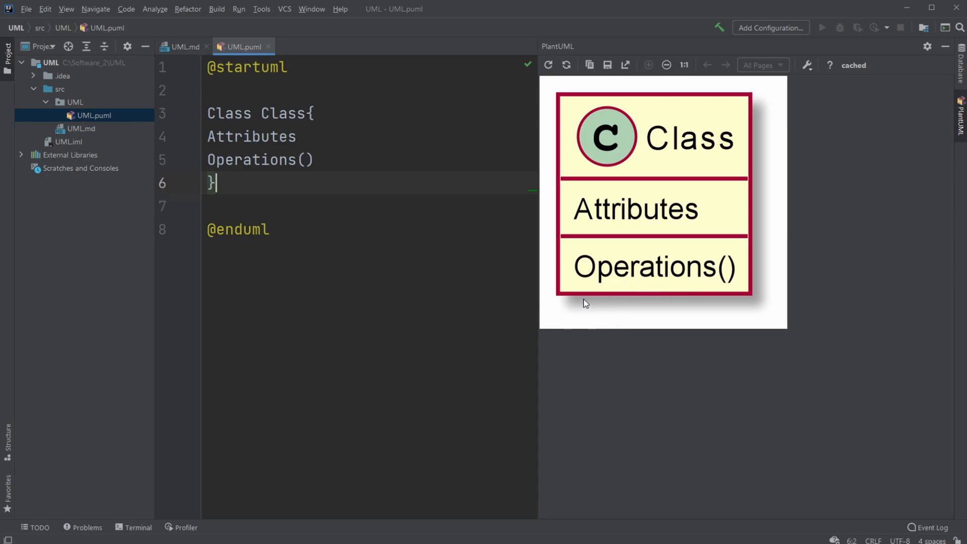
mouse_move(582, 306)
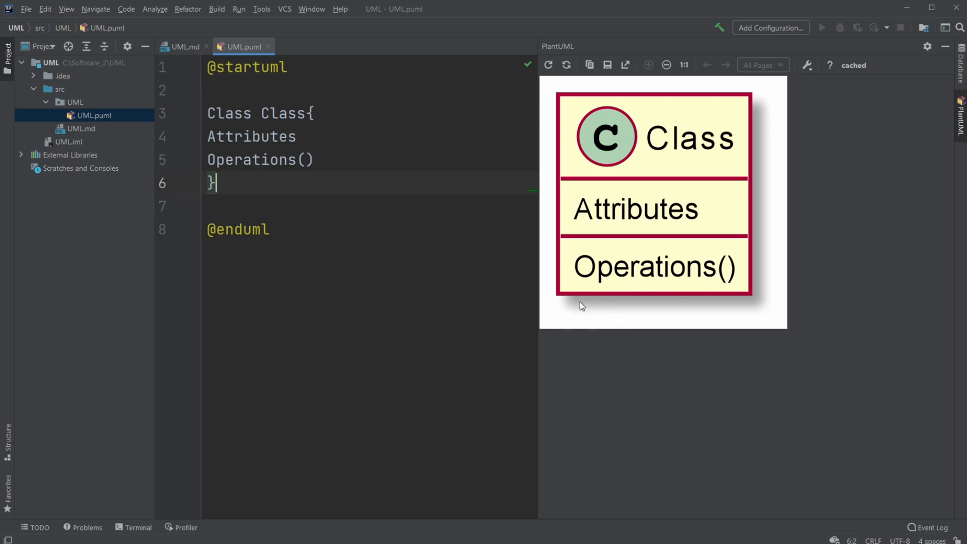
mouse_move(528, 208)
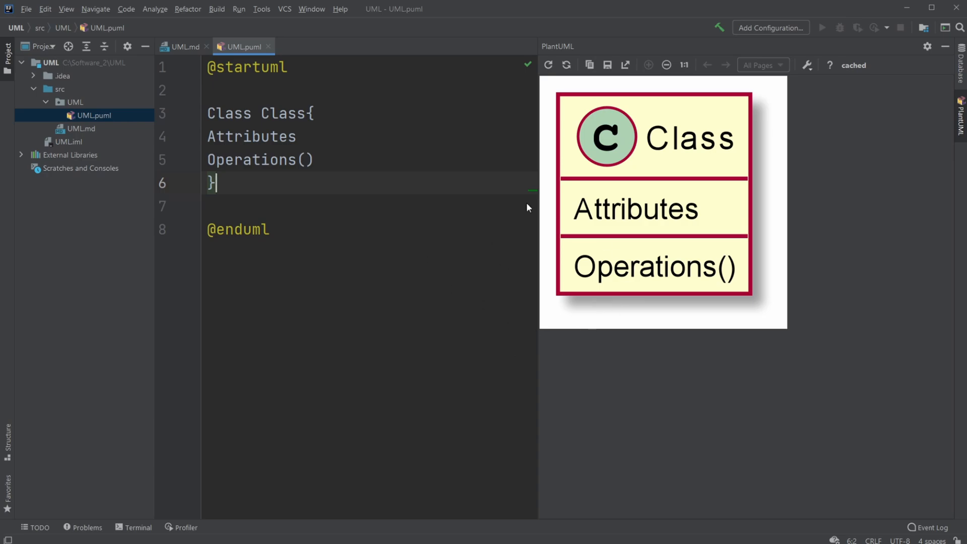
mouse_move(730, 112)
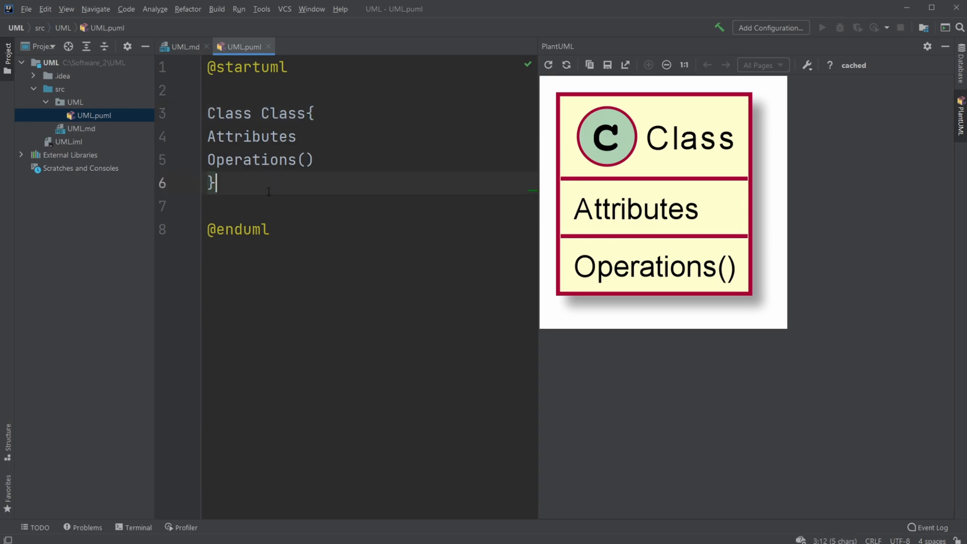
text(Cl)
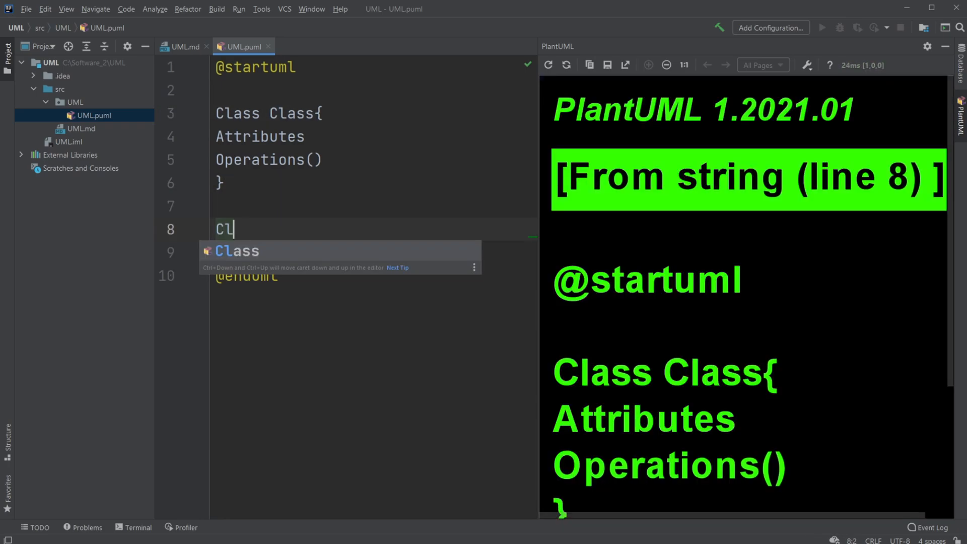
text(ass D)
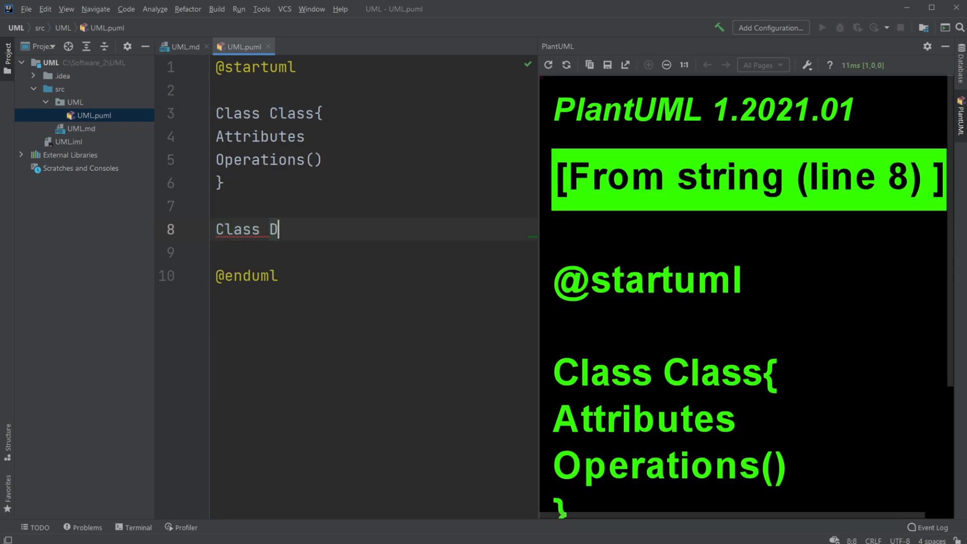
text(og)
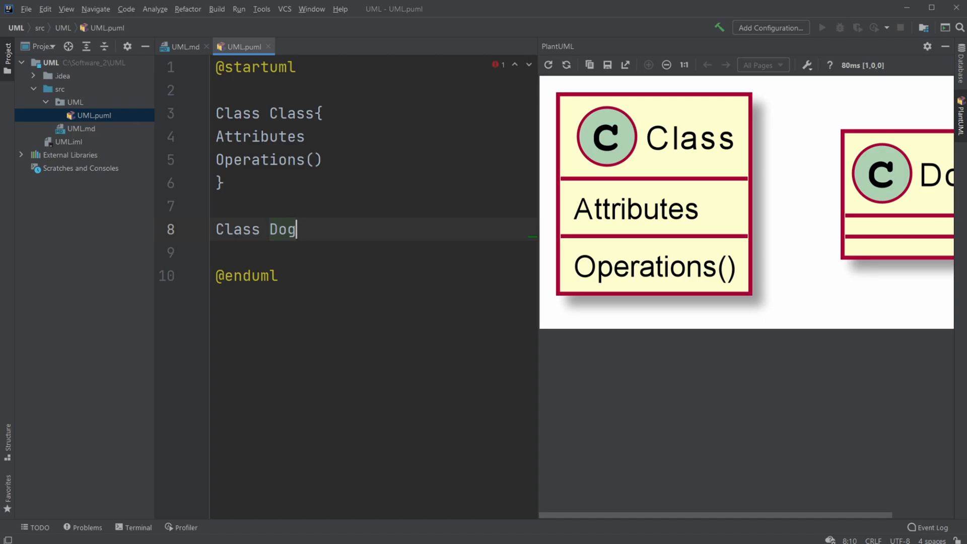
text({})
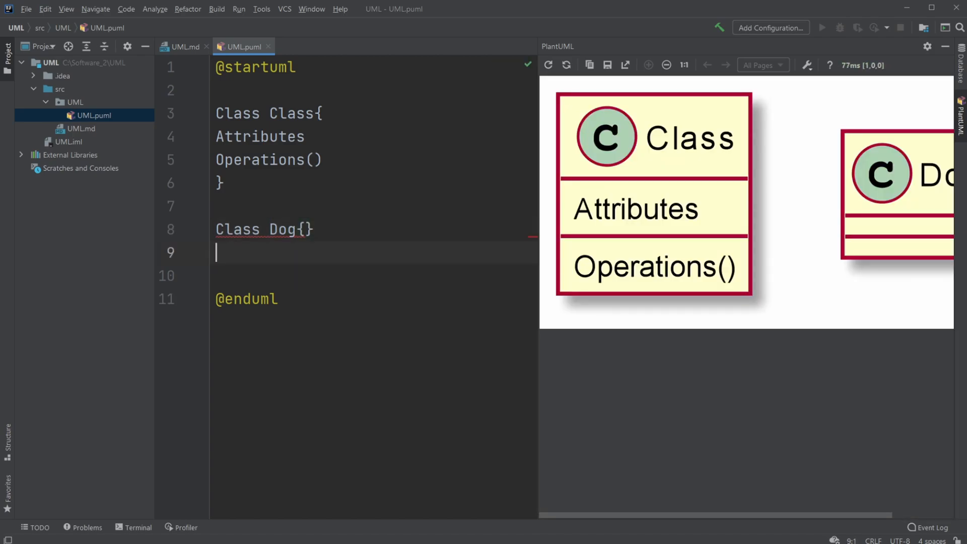
key(Enter)
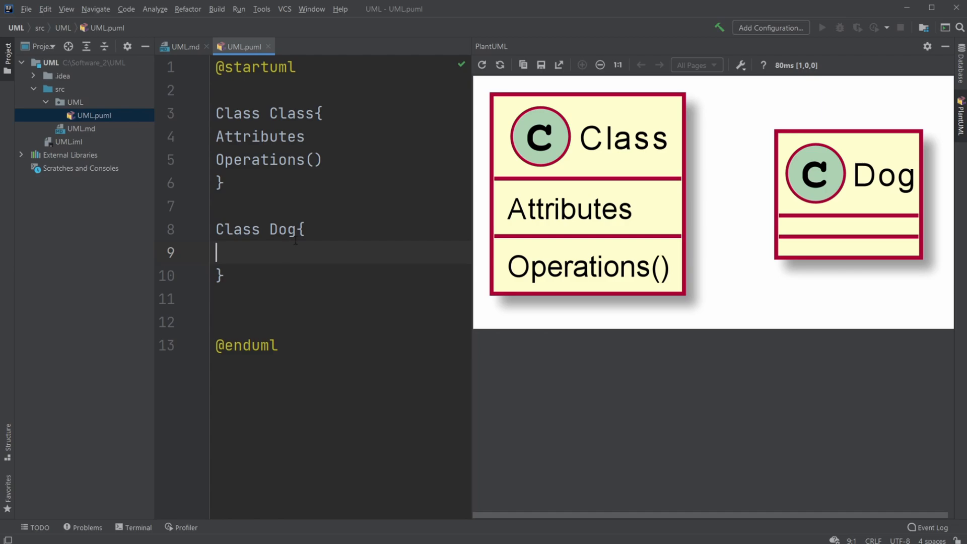
Step: Add the name: String attribute inside the Dog class body
text(+)
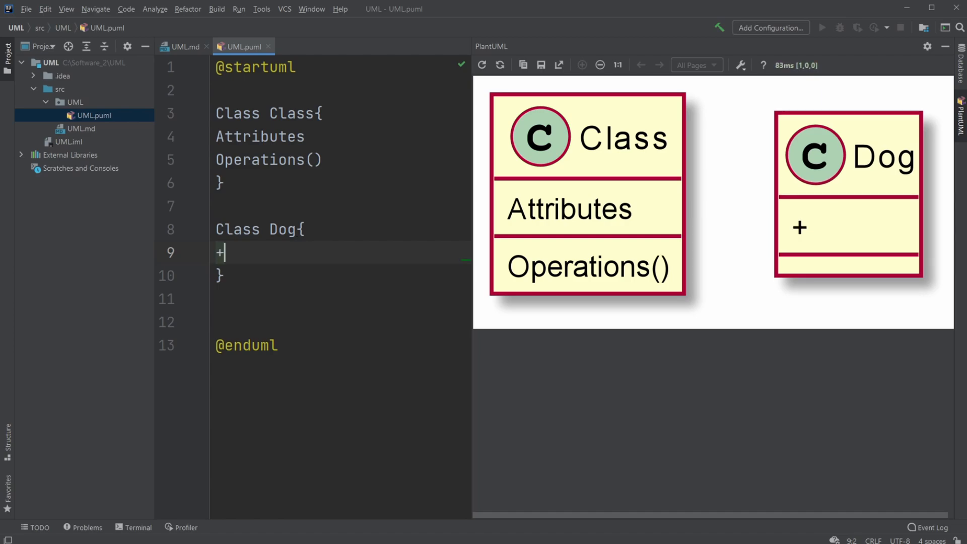
key(Return)
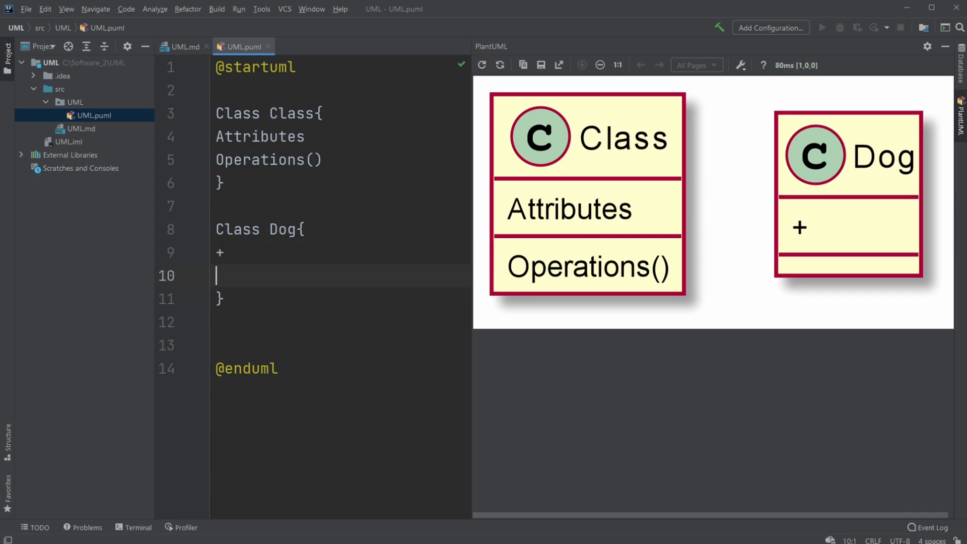
text(#)
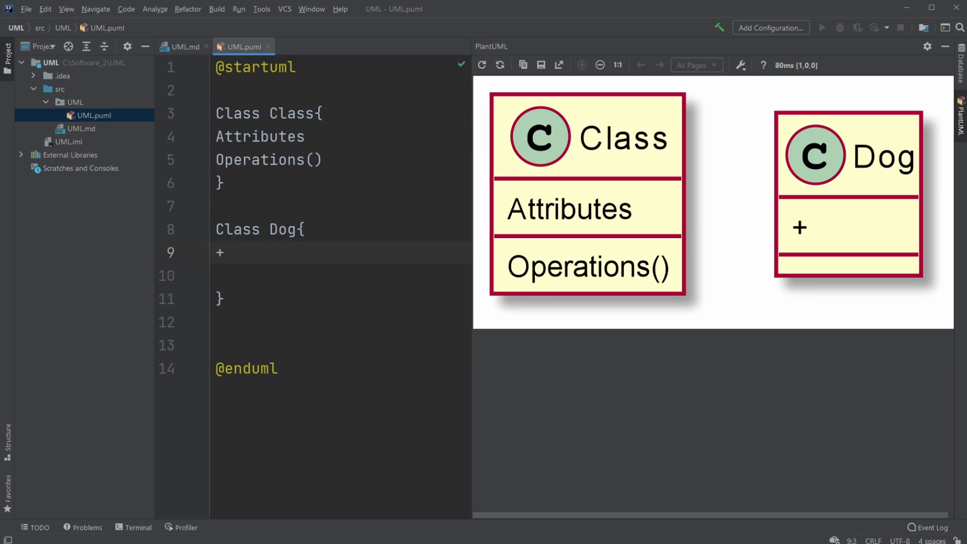
text(name)
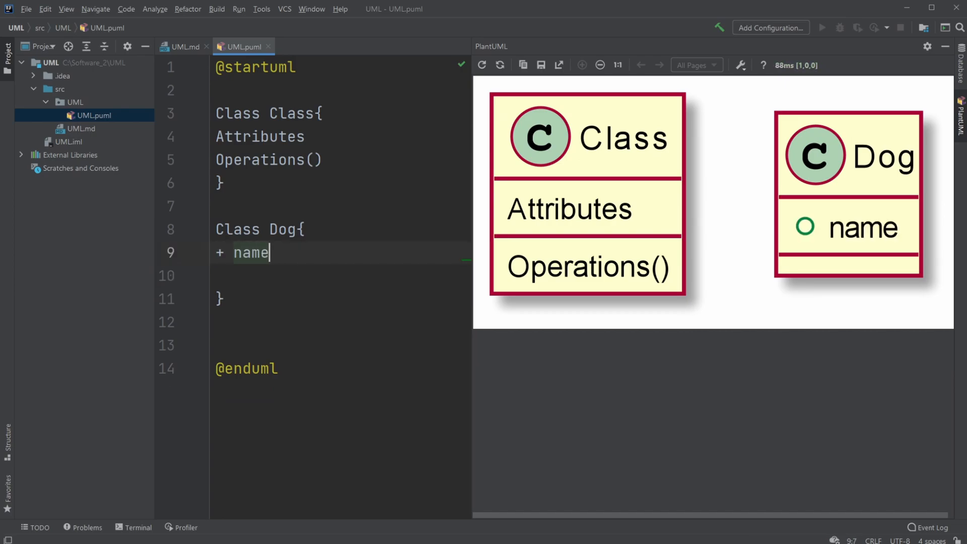
text(": ")
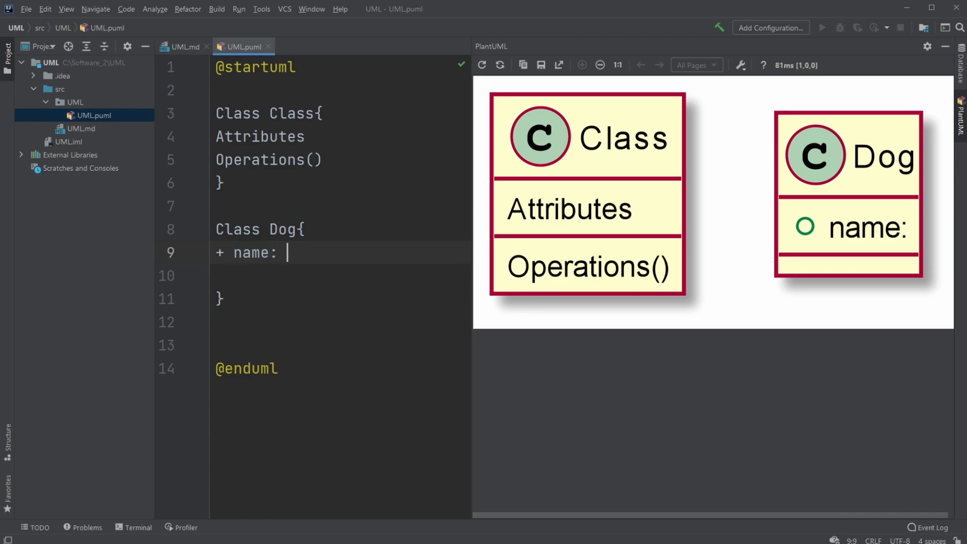
text(String)
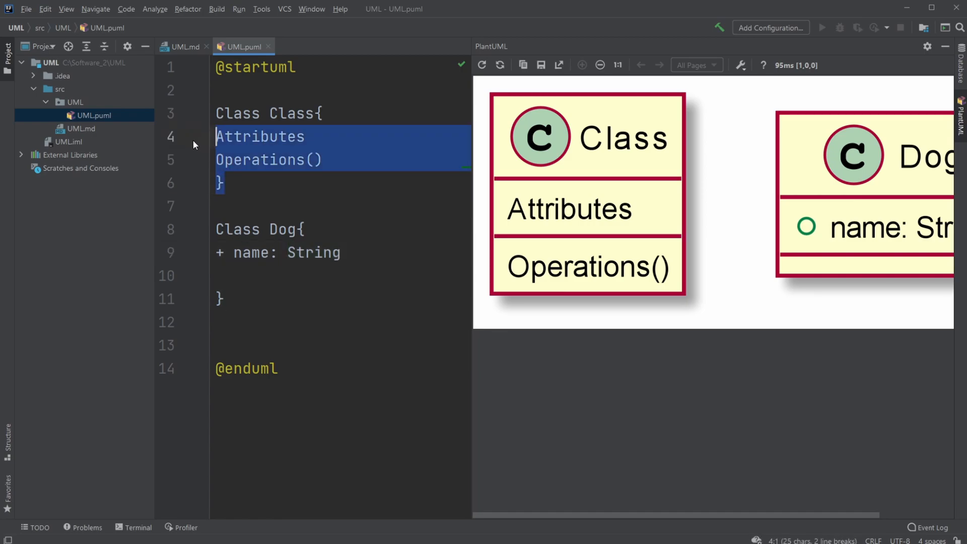
Step: Delete the sample Class block and add a protected id: int attribute to Dog
key(Delete)
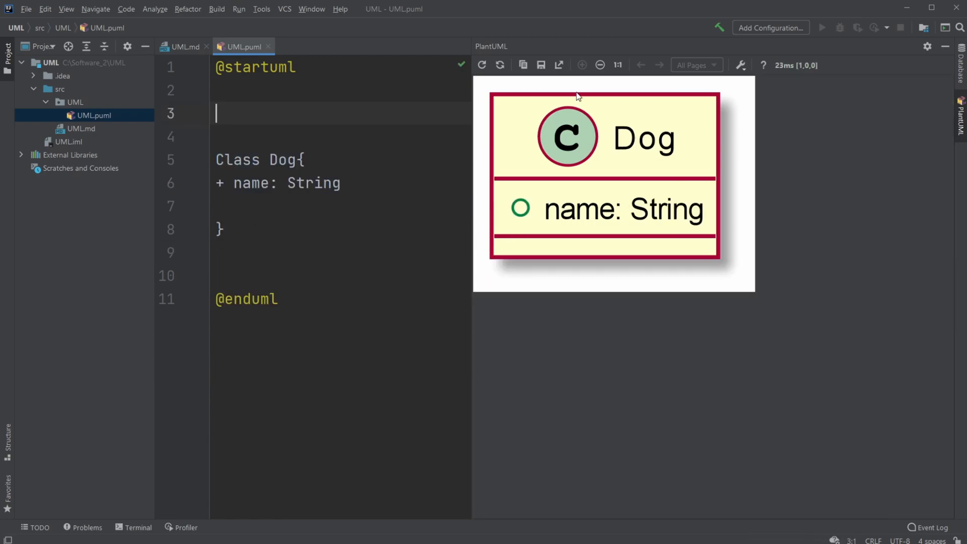
mouse_move(198, 218)
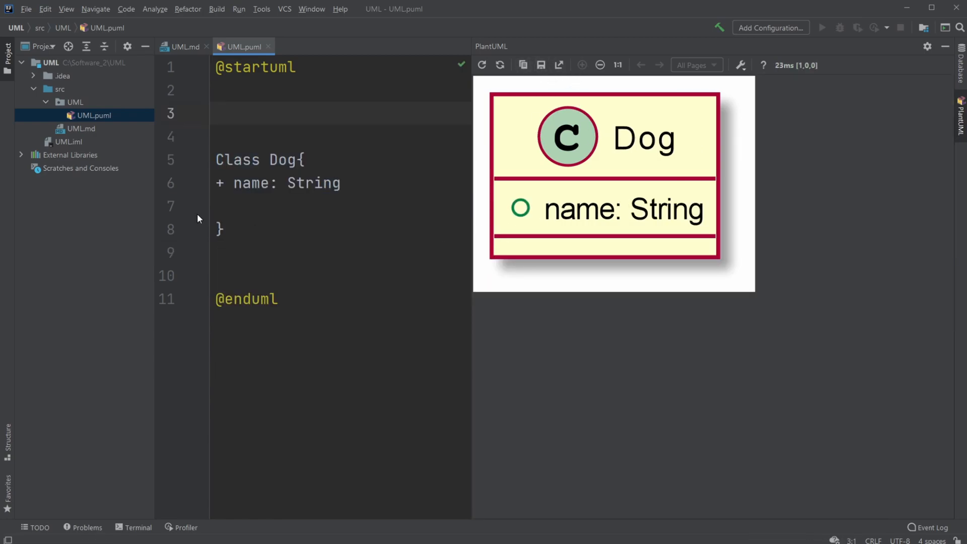
click(222, 228)
text(-)
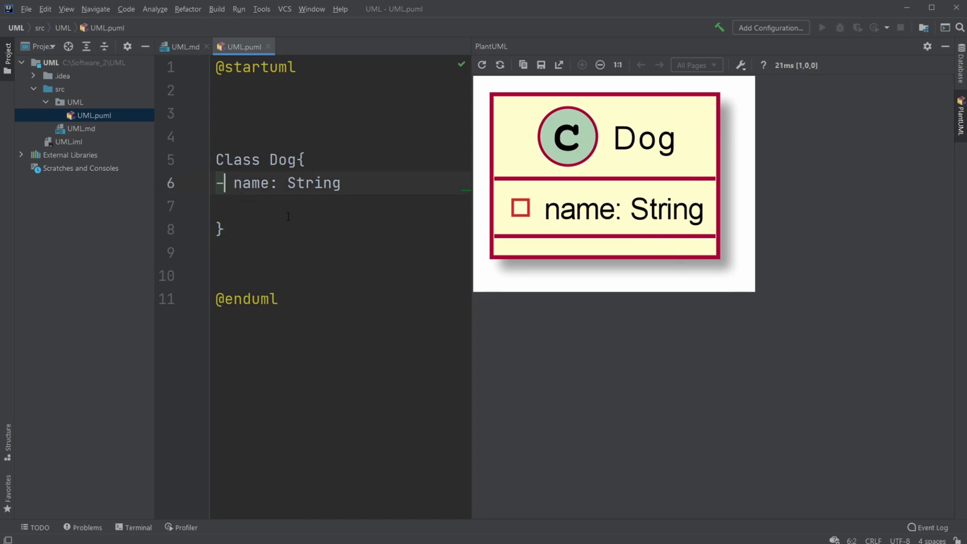
key(Enter)
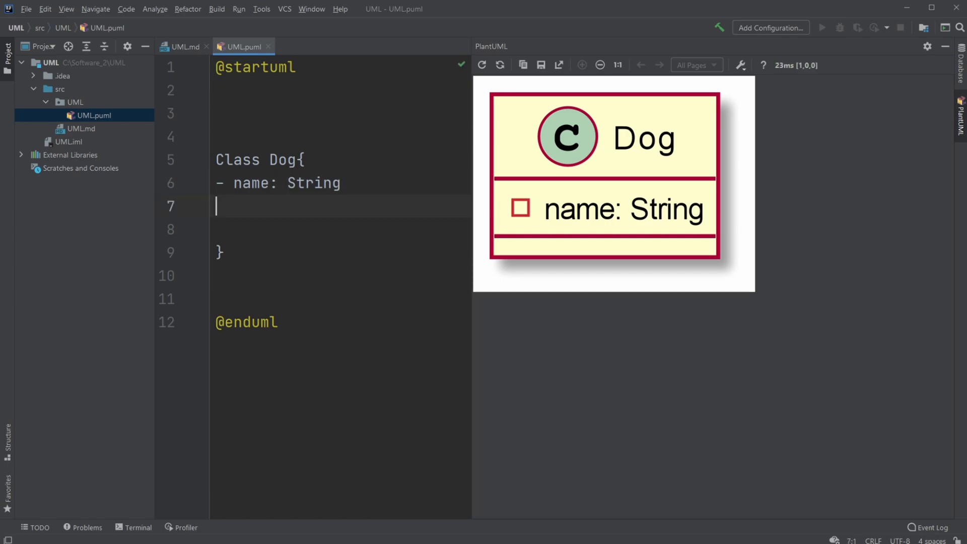
text(#)
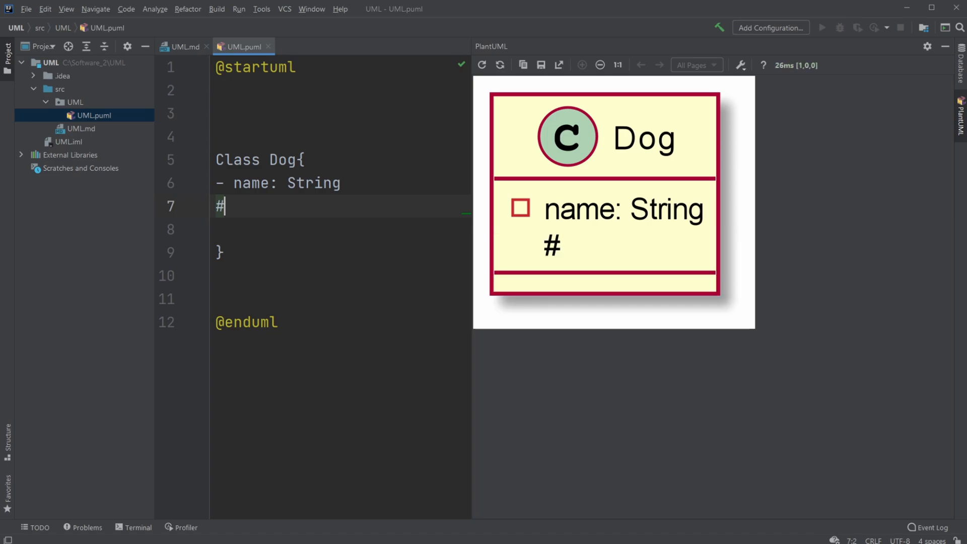
text(I)
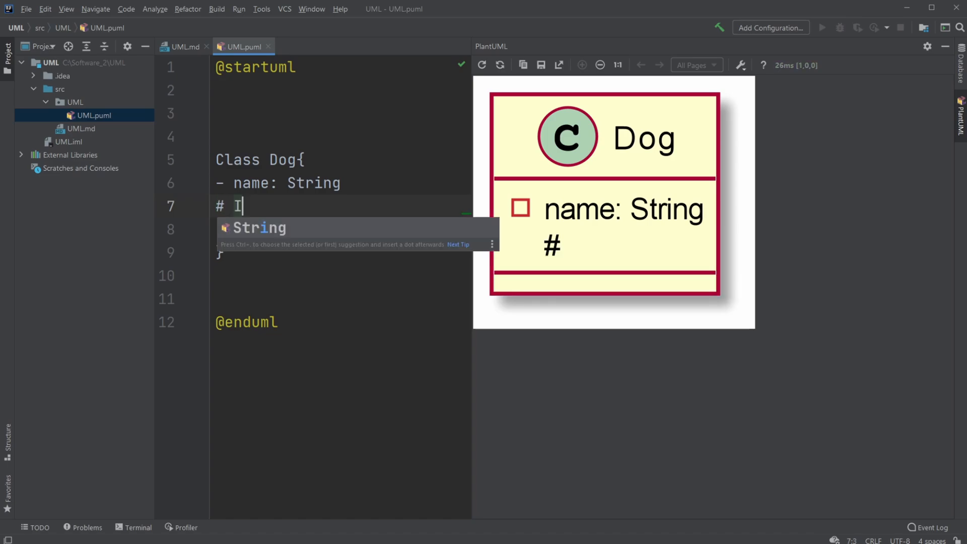
text(d)
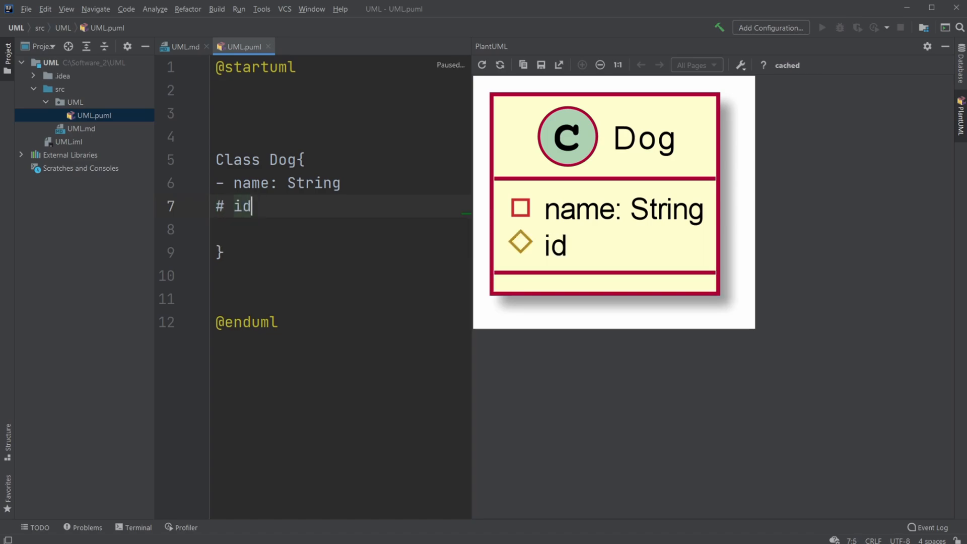
text(: int)
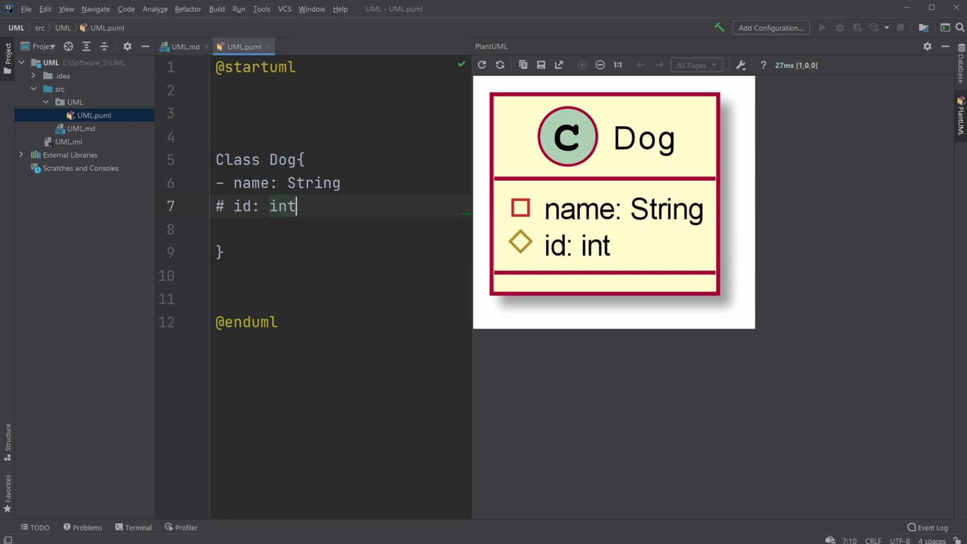
key(Return)
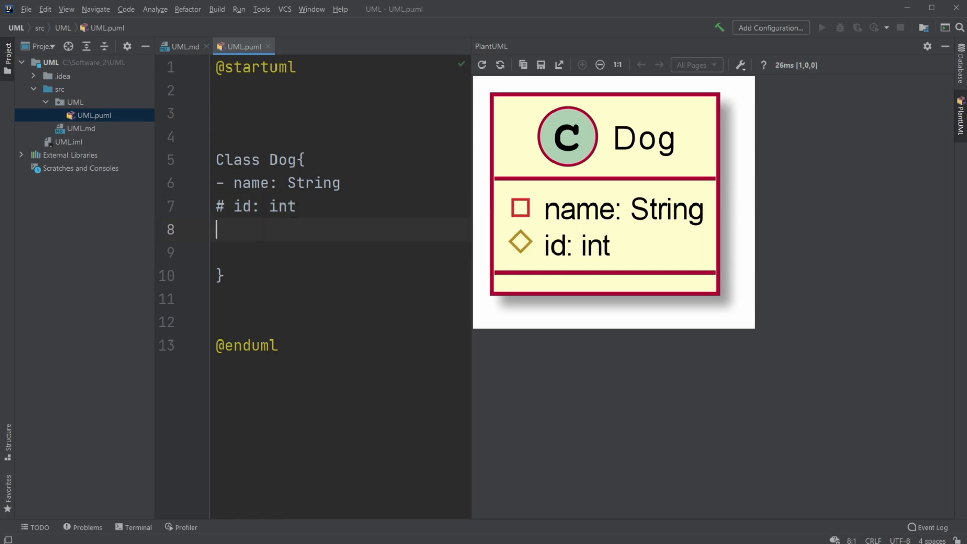
mouse_move(641, 348)
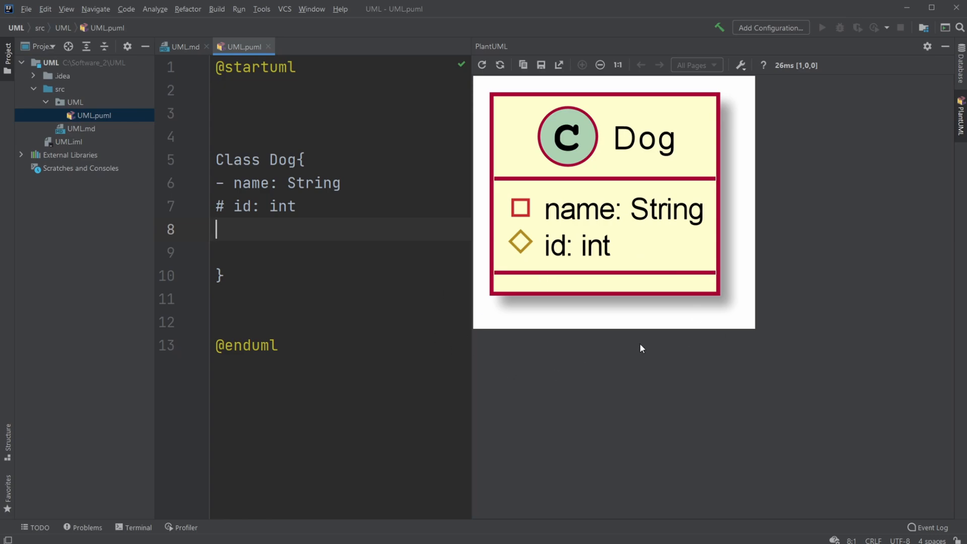
mouse_move(349, 296)
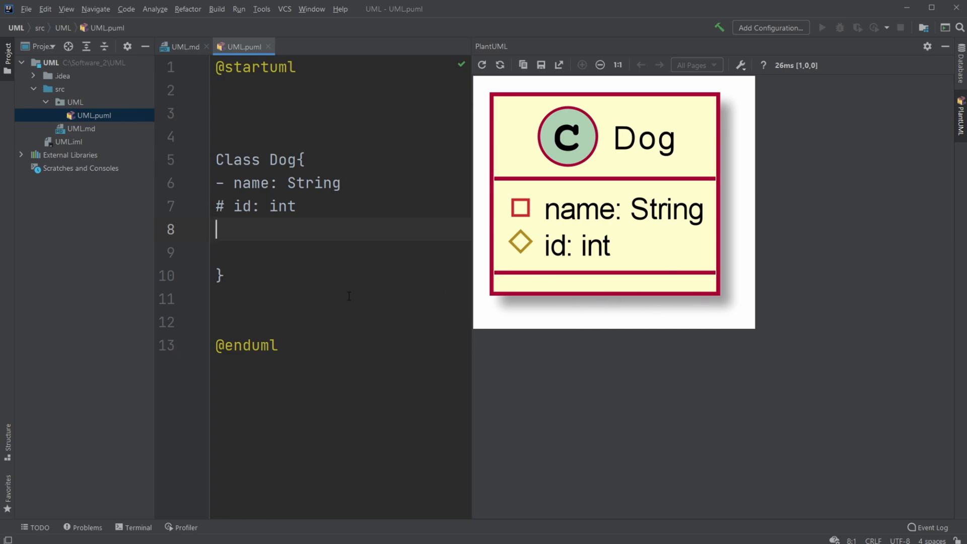
Step: Add the public method + getName(): String to Dog
text(+)
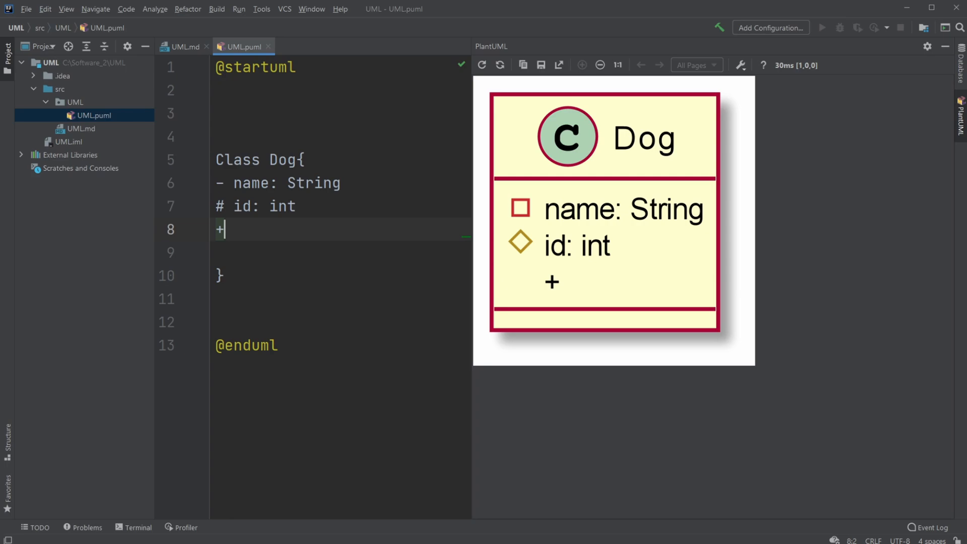
text(getName)
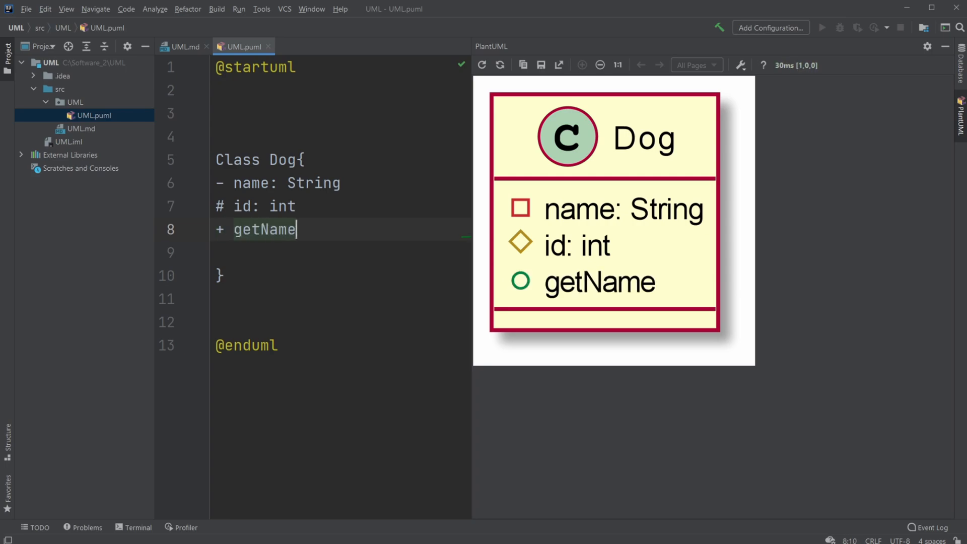
text(())
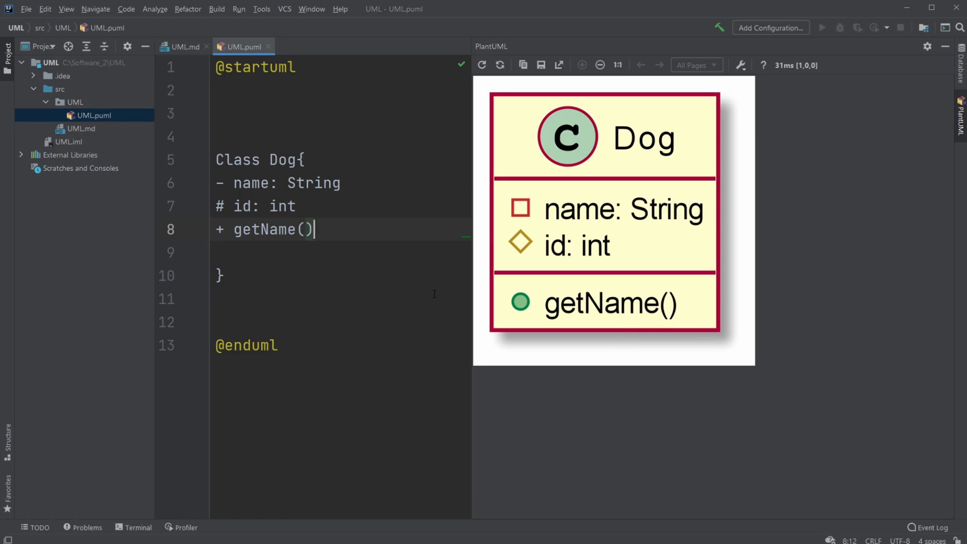
text(:)
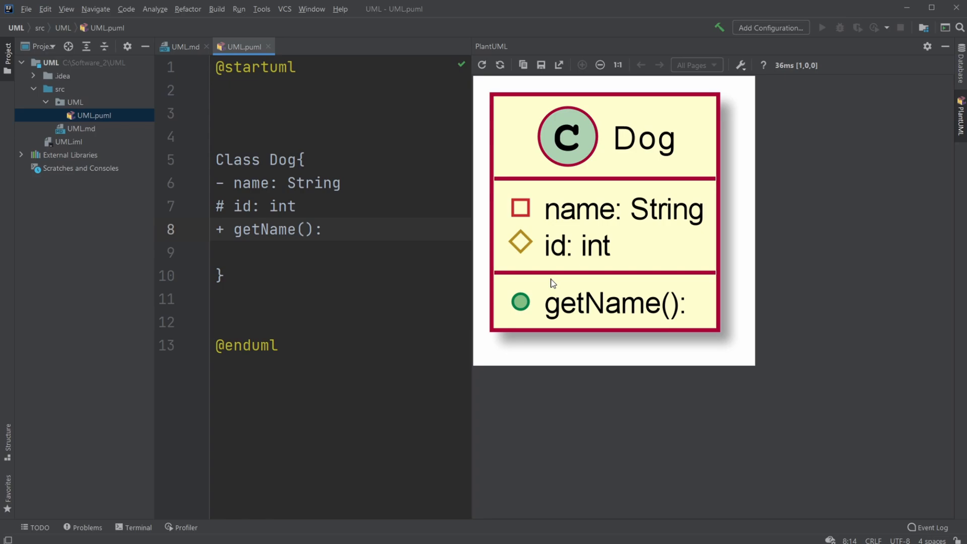
mouse_move(639, 206)
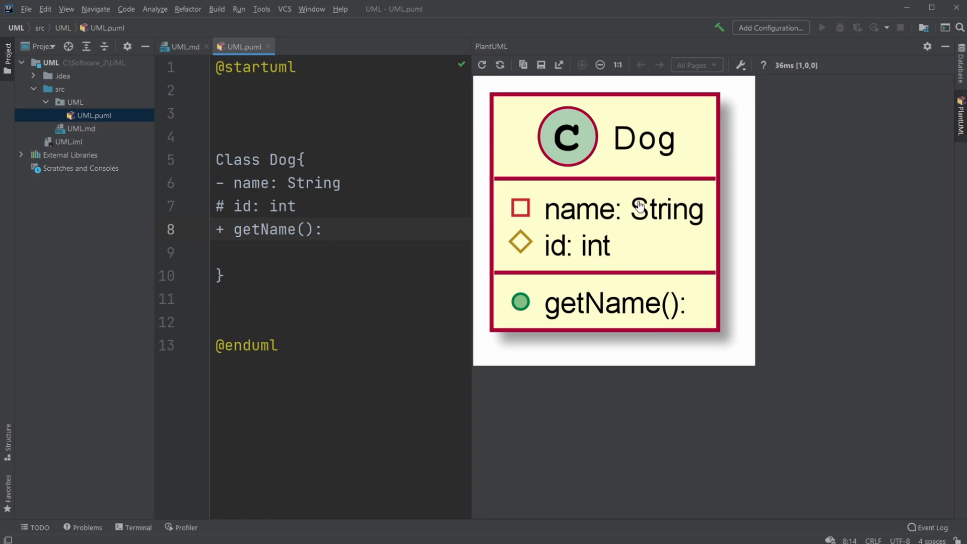
mouse_move(577, 303)
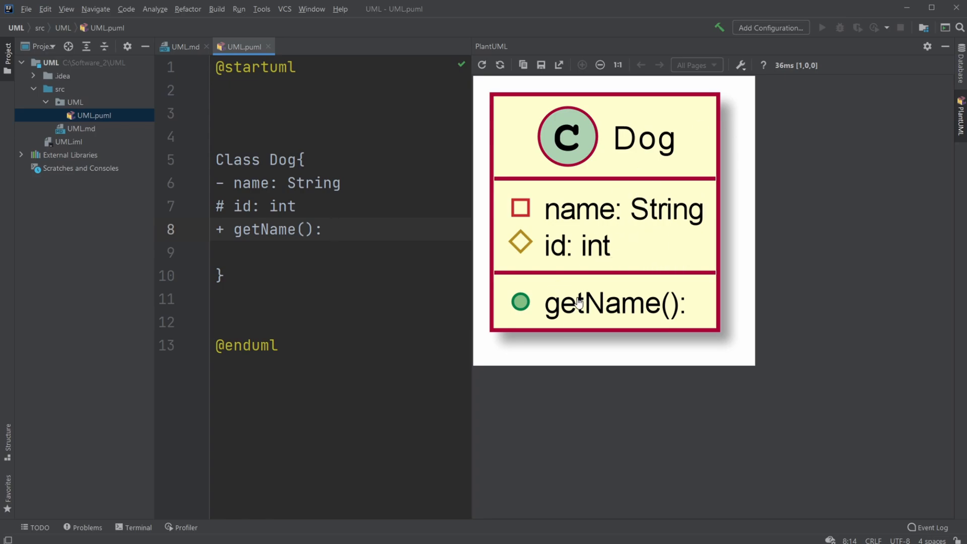
mouse_move(700, 319)
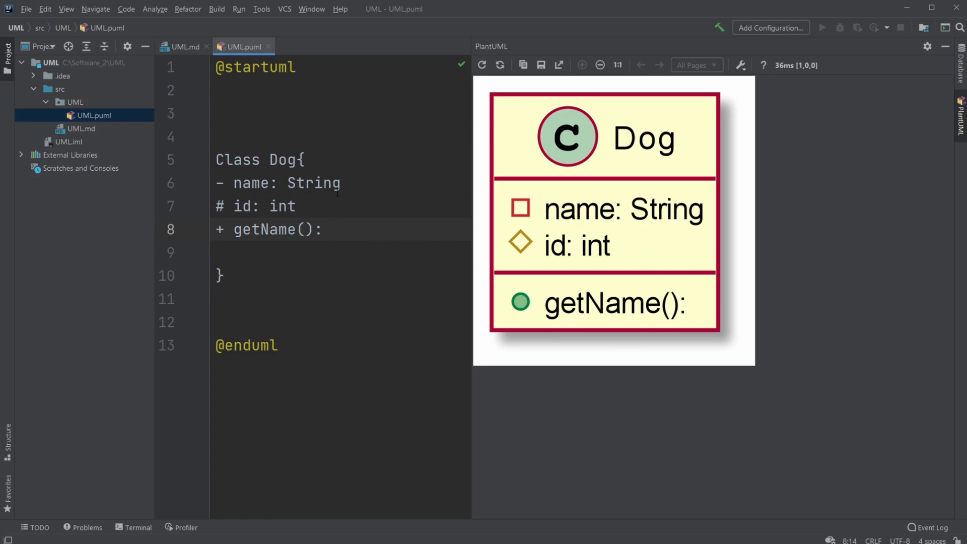
text(String)
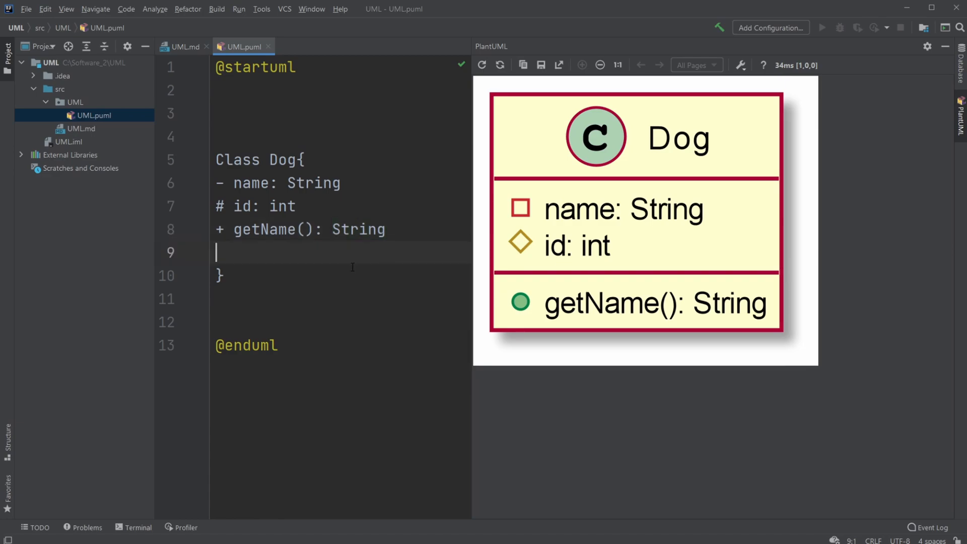
mouse_move(610, 326)
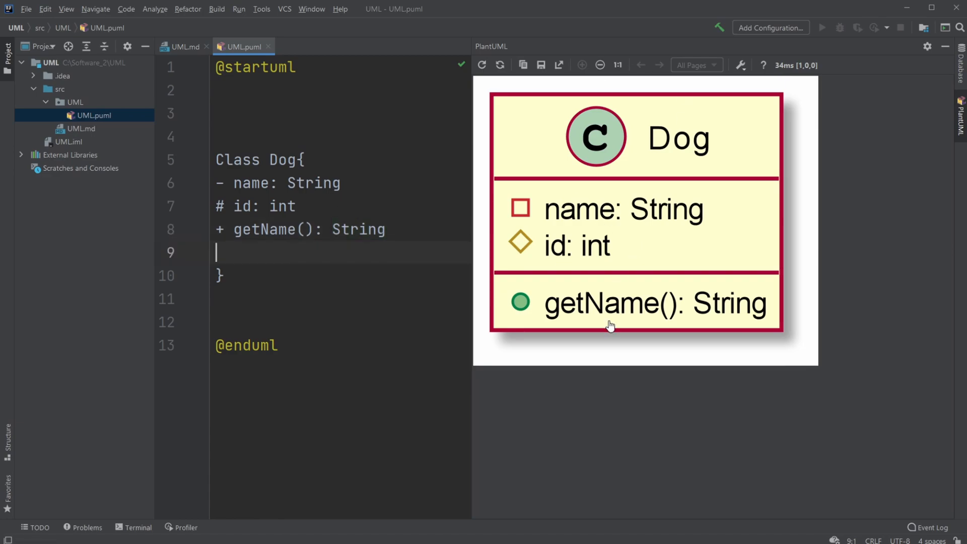
mouse_move(775, 242)
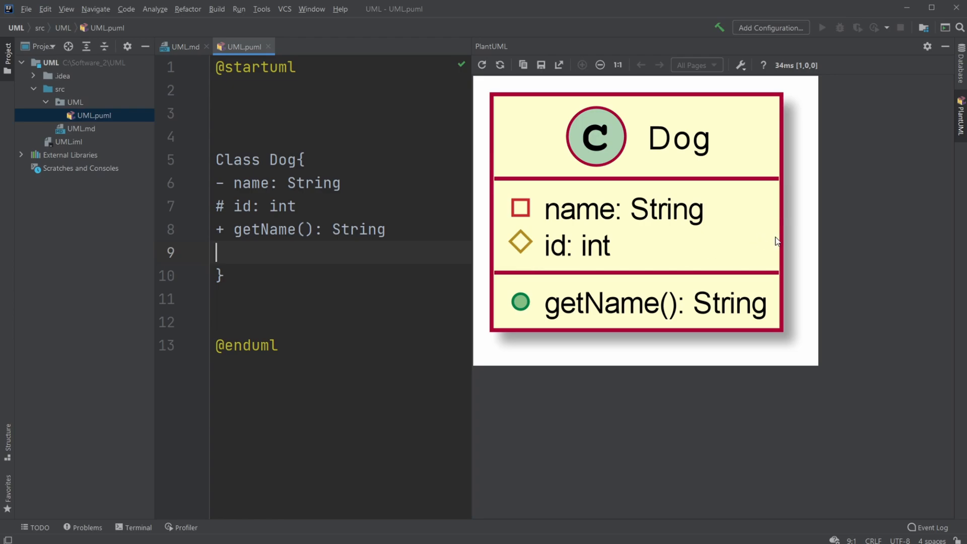
Step: Zoom the preview out twice and remove the blank line before Dog's closing brace
click(599, 65)
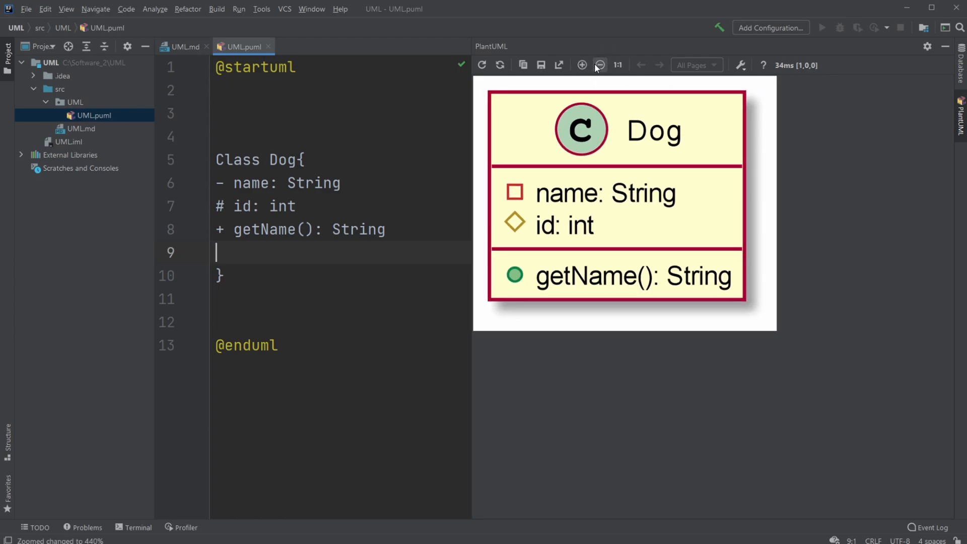
click(599, 66)
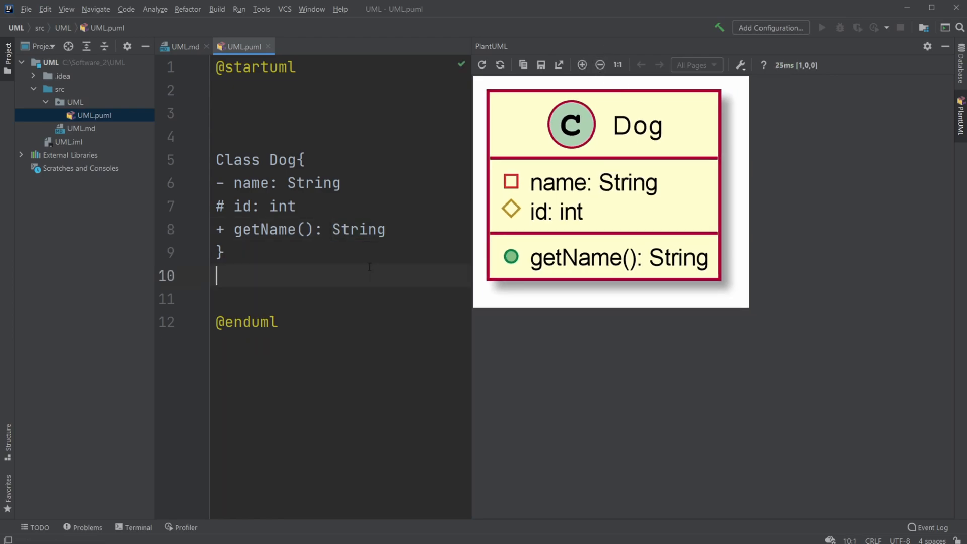
key(Enter)
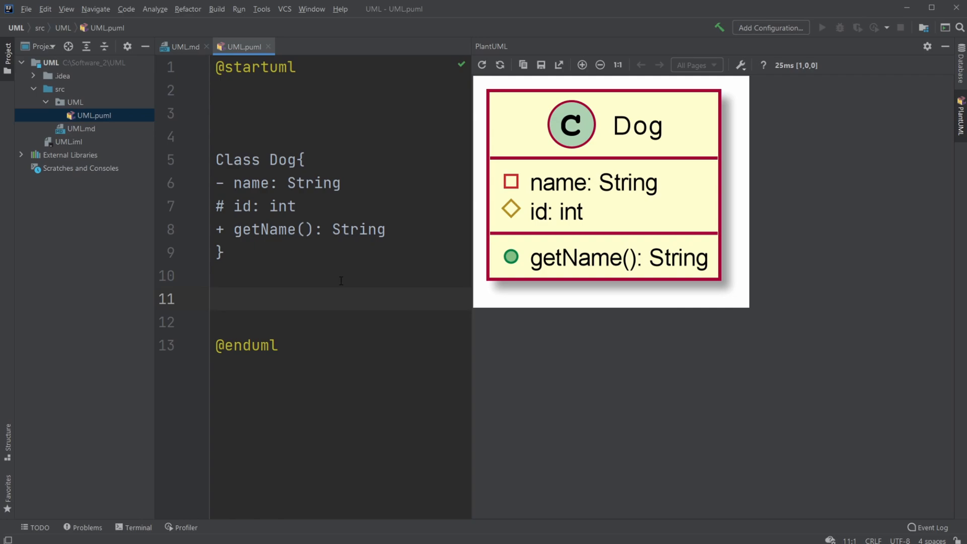
Step: Add an Owner --> Dog relation below the Dog class
text(do)
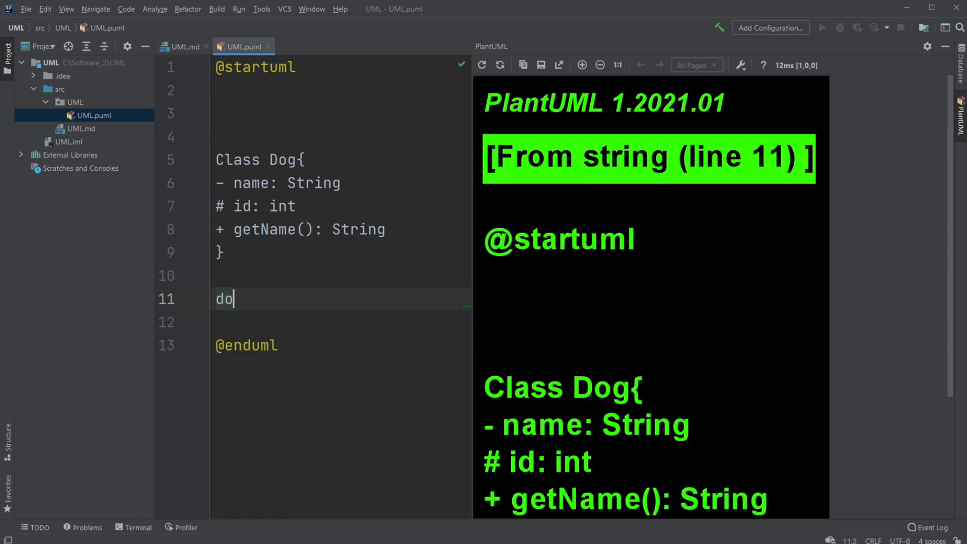
text(Ow)
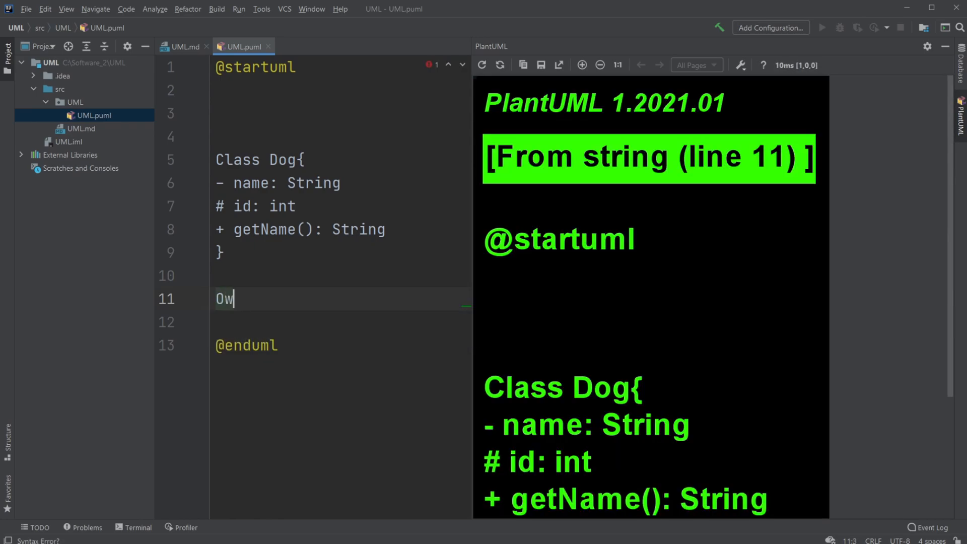
text(ner -->)
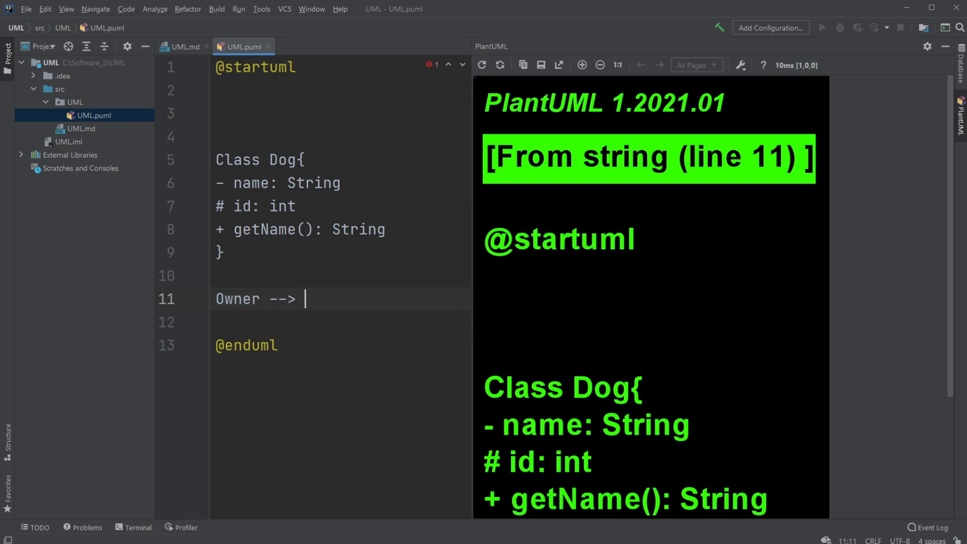
text(Dog)
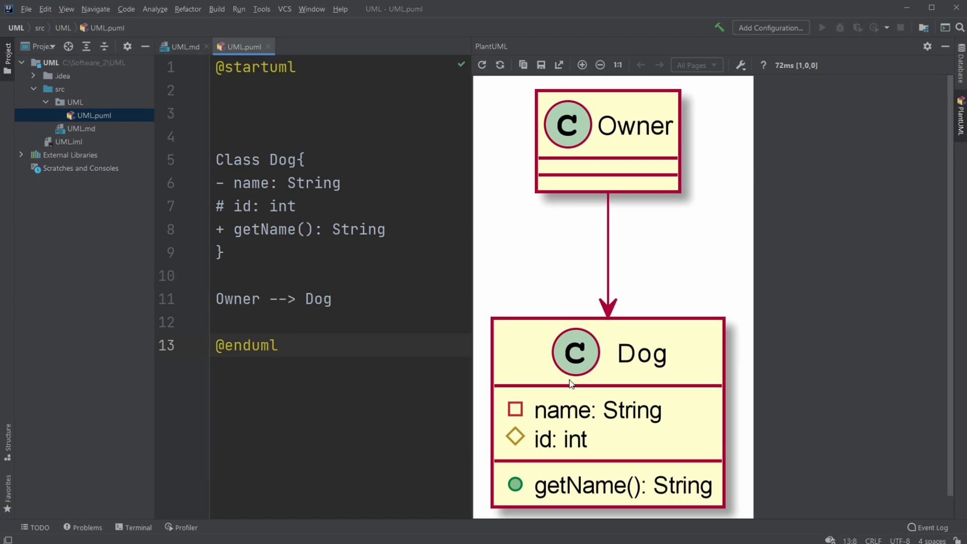
Step: Change the arrow to a dashed Owner ..> Dog, then switch to UML.md and back
click(282, 298)
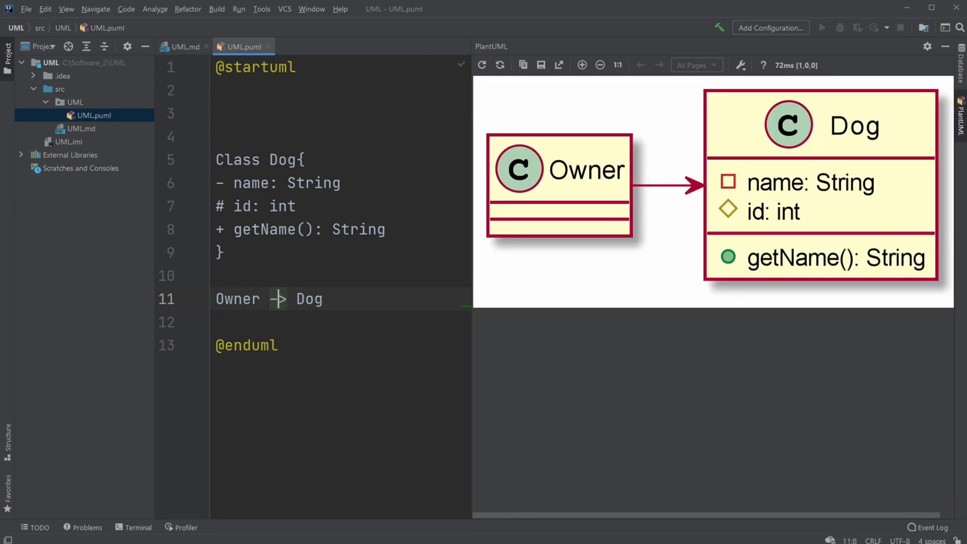
text(..)
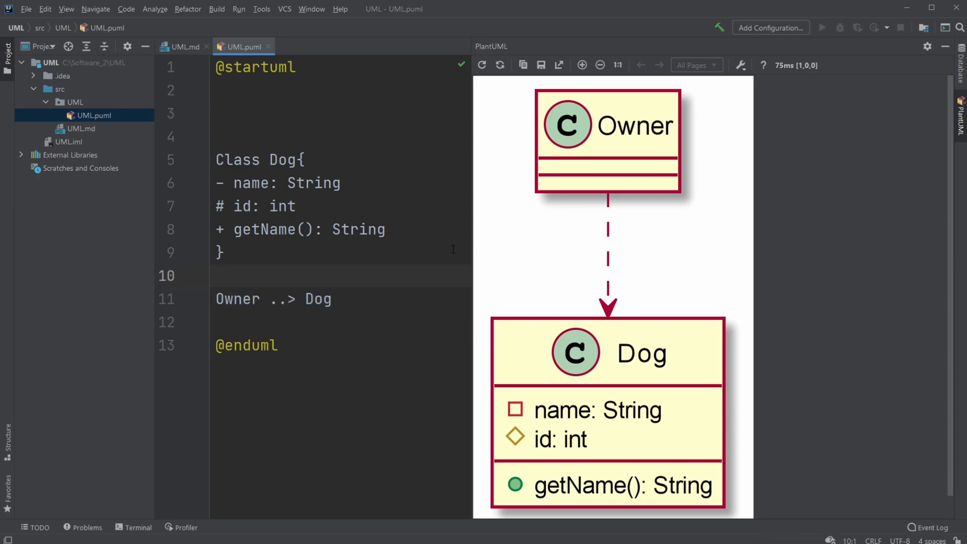
mouse_move(640, 430)
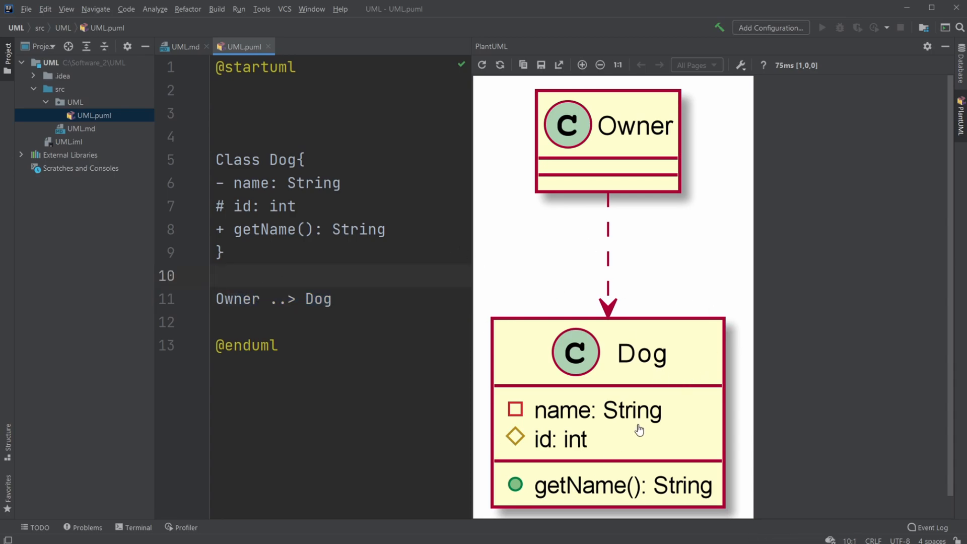
mouse_move(728, 337)
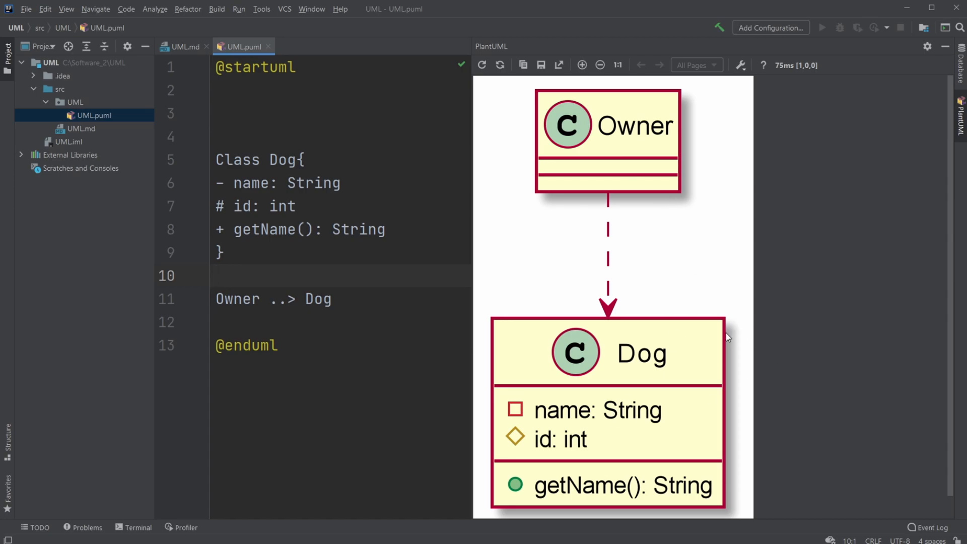
mouse_move(509, 281)
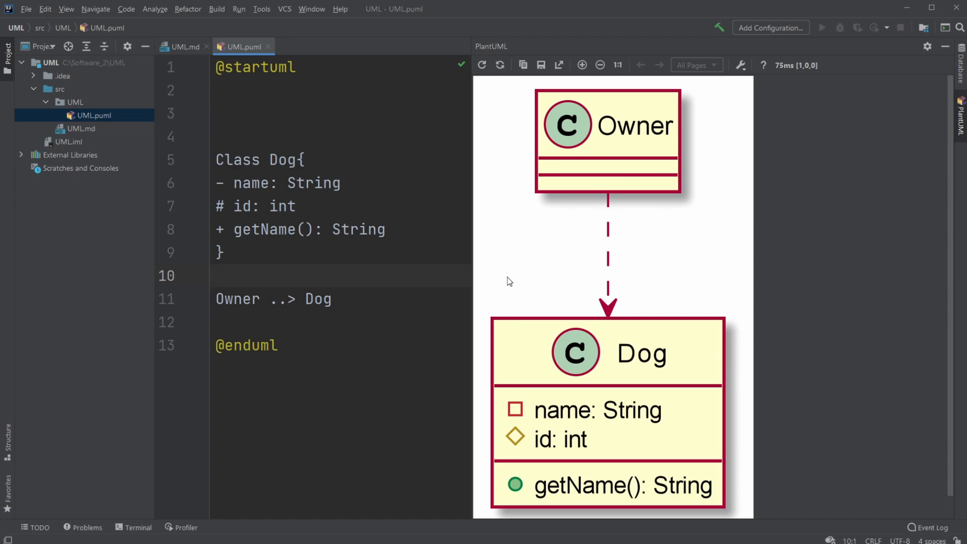
mouse_move(500, 296)
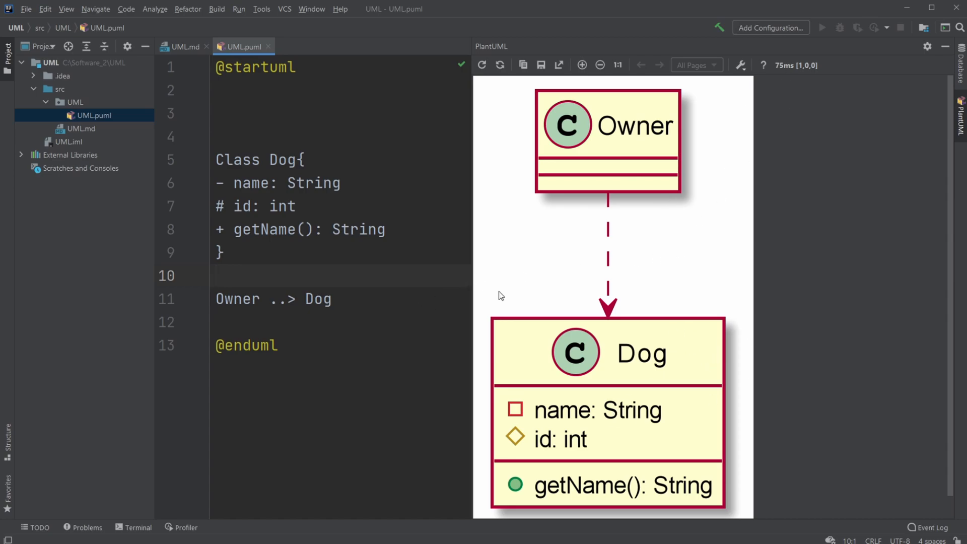
click(182, 46)
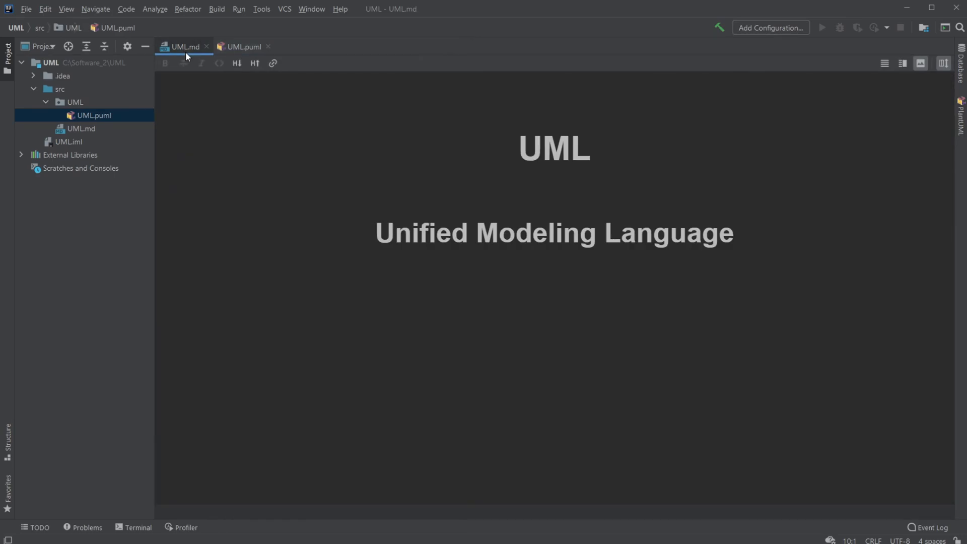
click(242, 46)
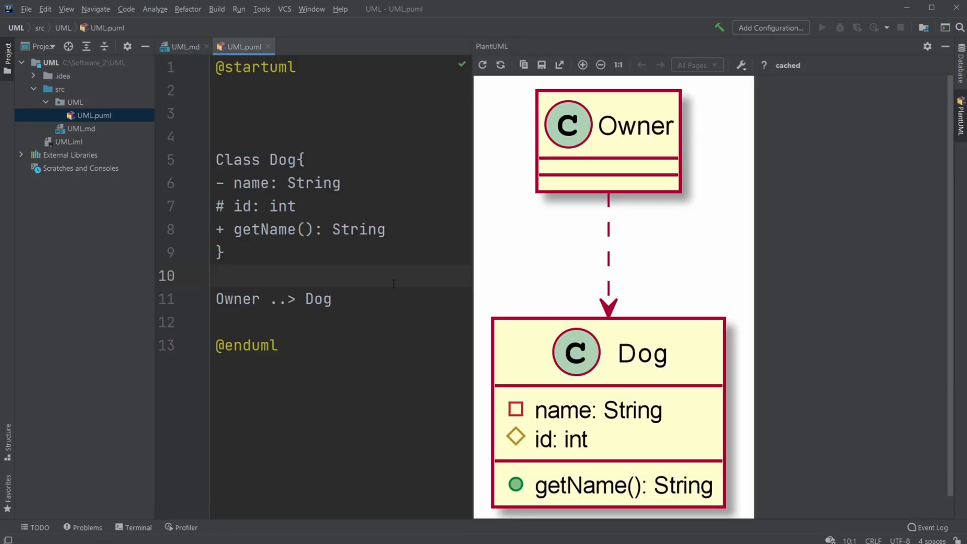